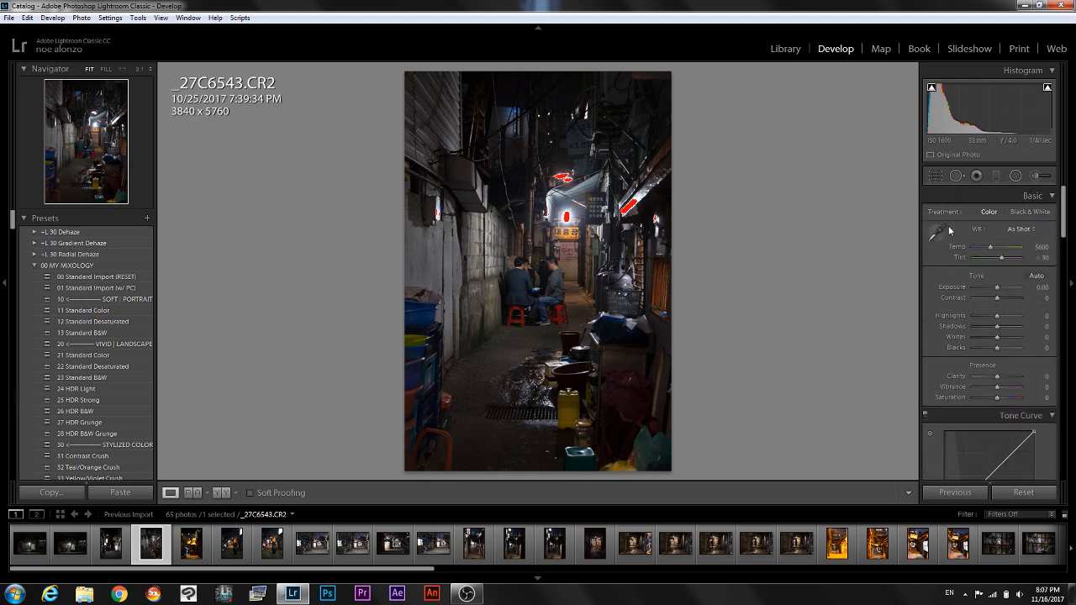
Set white balance to Custom, contrast +100, highlights -100 and shadows +100.
{"action": "left_click", "coordinate": [934, 229]}
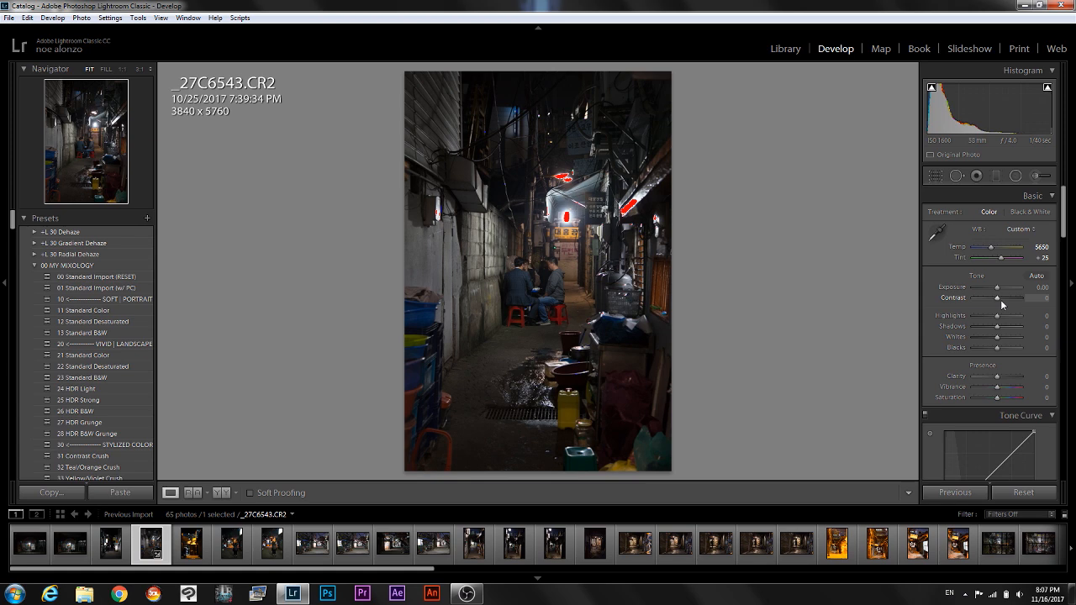
{"action": "left_click_drag", "start_coordinate": [1014, 298], "coordinate": [1013, 298]}
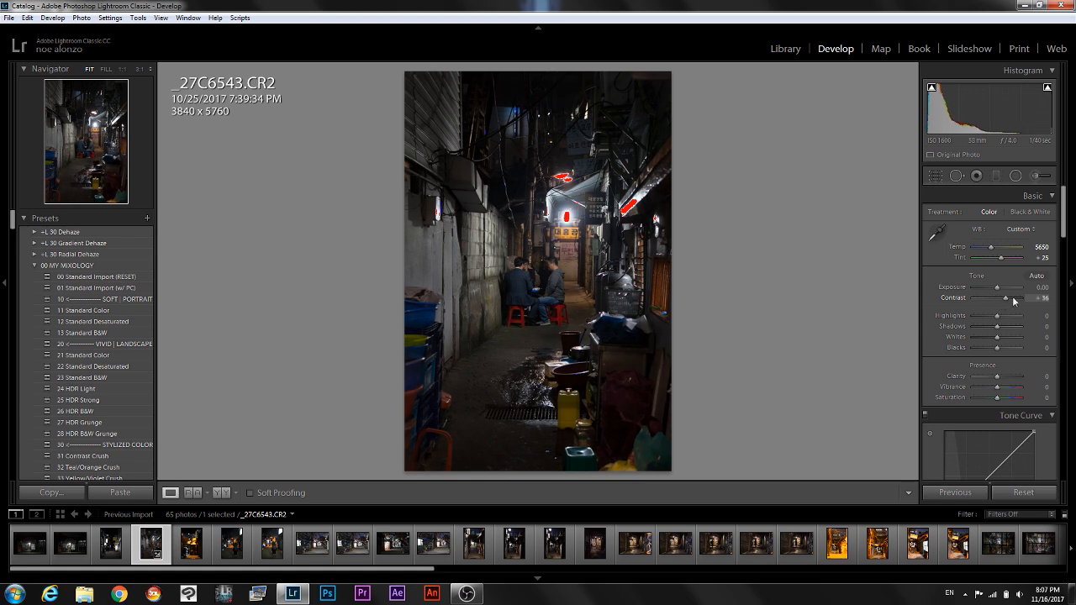
{"action": "left_click_drag", "start_coordinate": [1007, 298], "coordinate": [1042, 299]}
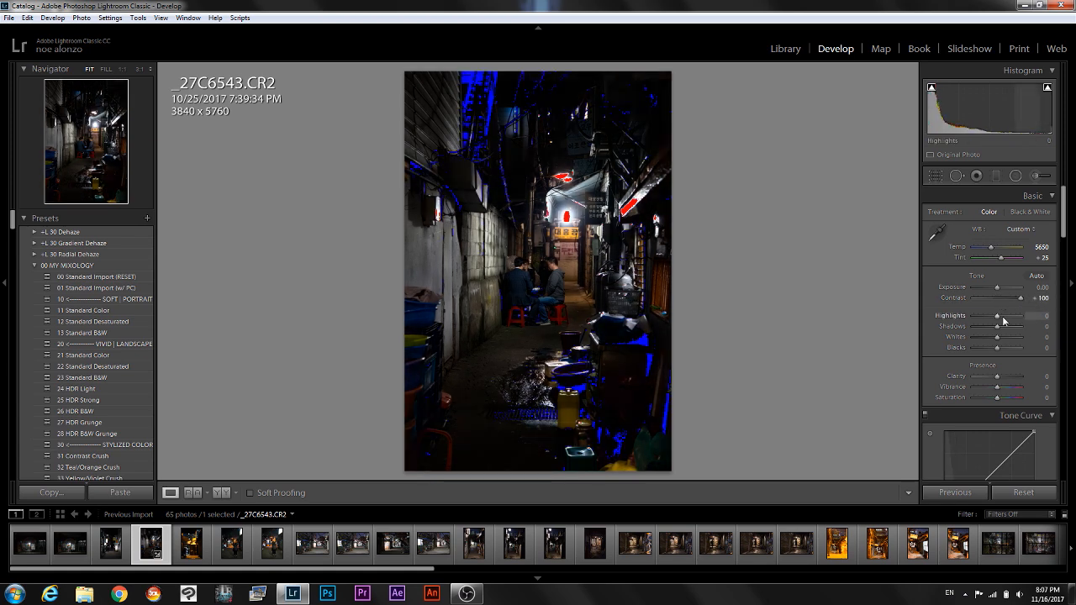
{"action": "left_click_drag", "start_coordinate": [1018, 317], "coordinate": [967, 317]}
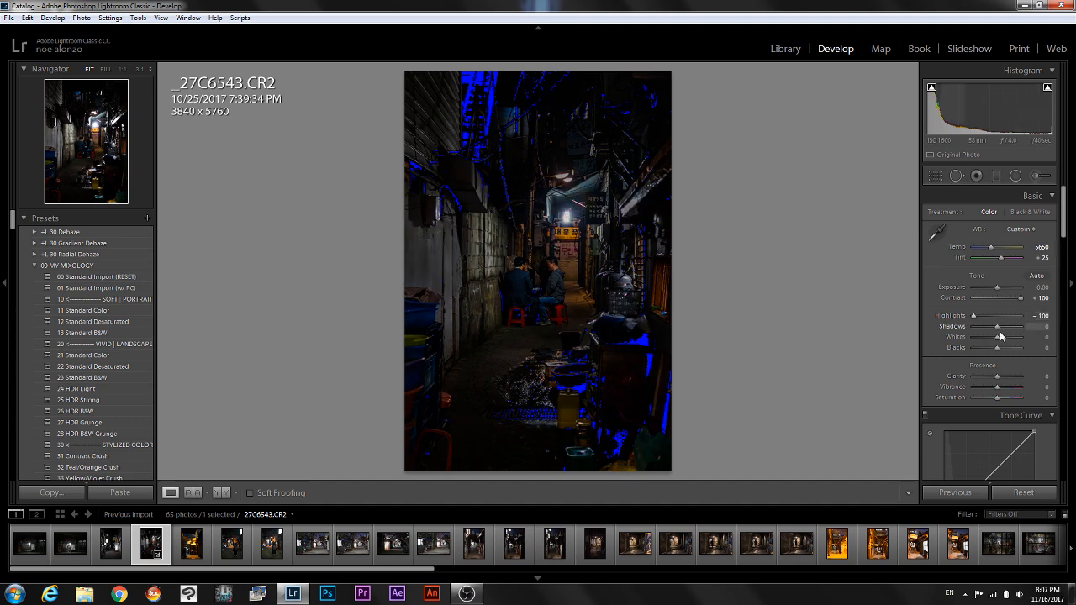
{"action": "left_click_drag", "start_coordinate": [1013, 326], "coordinate": [1047, 326]}
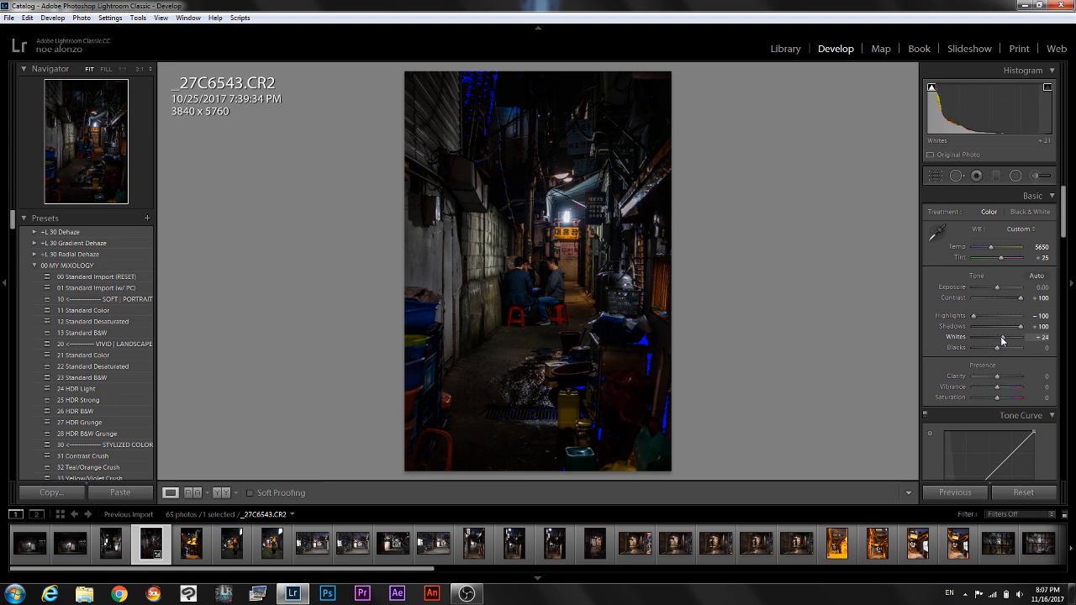
Raise whites to +40 and lift blacks to +100.
{"action": "left_click_drag", "start_coordinate": [1003, 337], "coordinate": [1026, 338]}
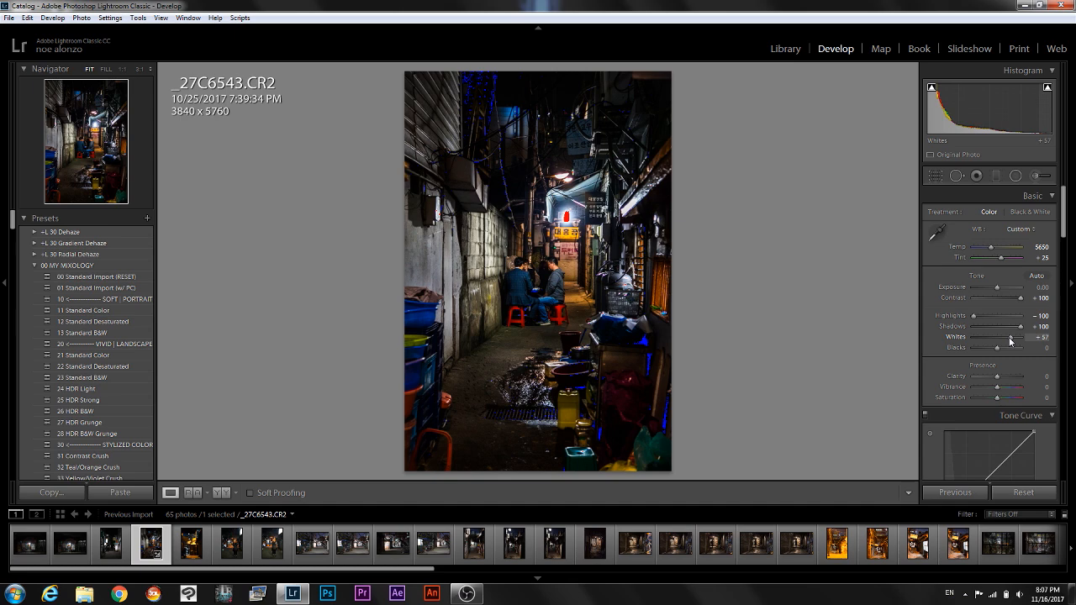
{"action": "left_click_drag", "start_coordinate": [1014, 337], "coordinate": [1007, 337]}
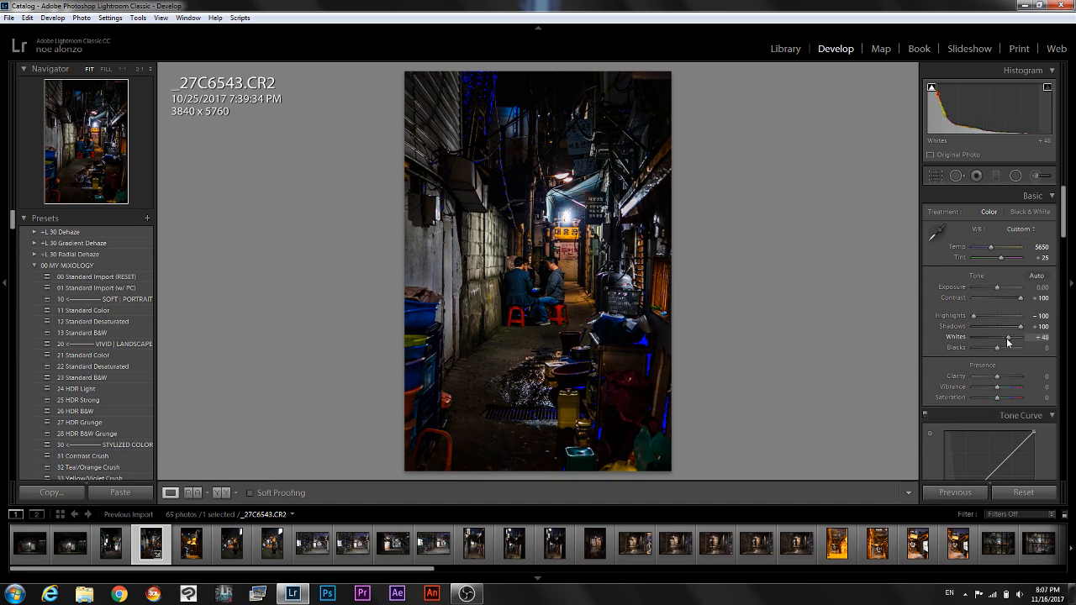
{"action": "left_click_drag", "start_coordinate": [1013, 336], "coordinate": [1006, 336]}
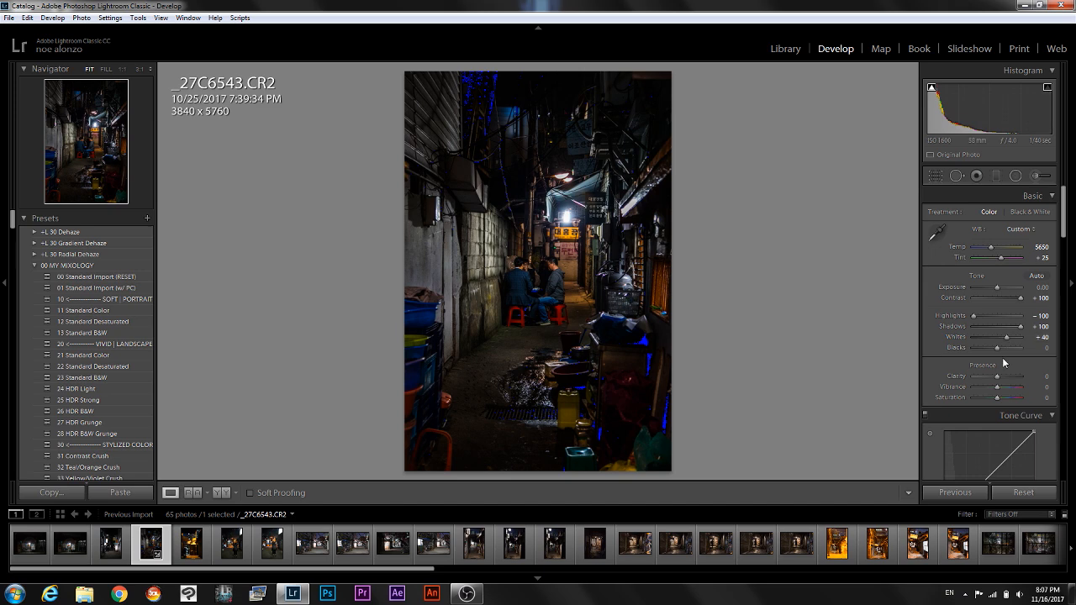
{"action": "left_click_drag", "start_coordinate": [1013, 348], "coordinate": [1002, 349]}
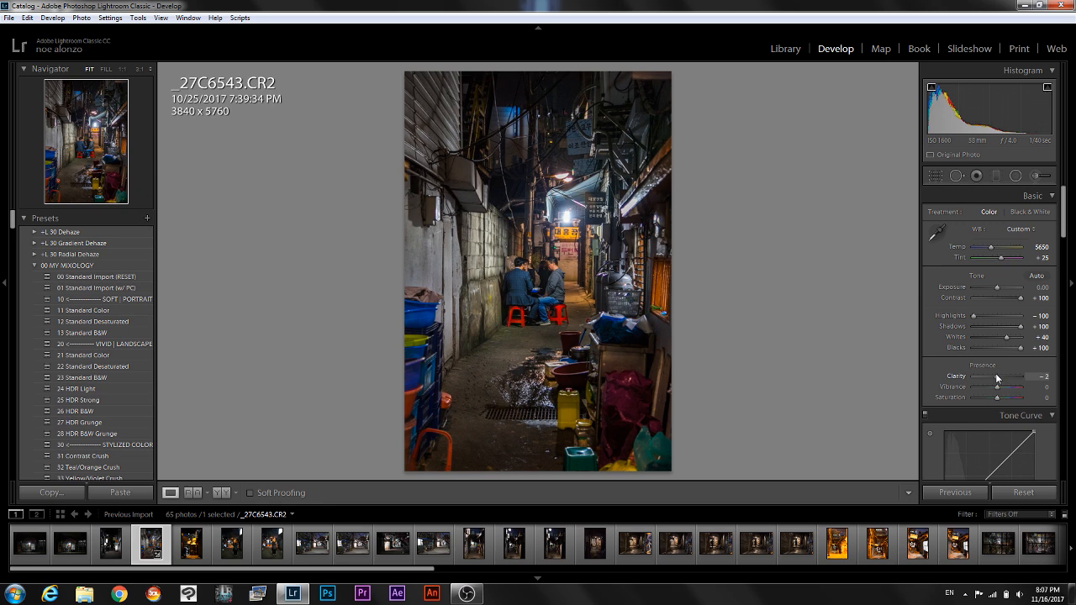
Drop clarity to -100 to soften the photo's detail.
{"action": "left_click_drag", "start_coordinate": [1030, 376], "coordinate": [1005, 377]}
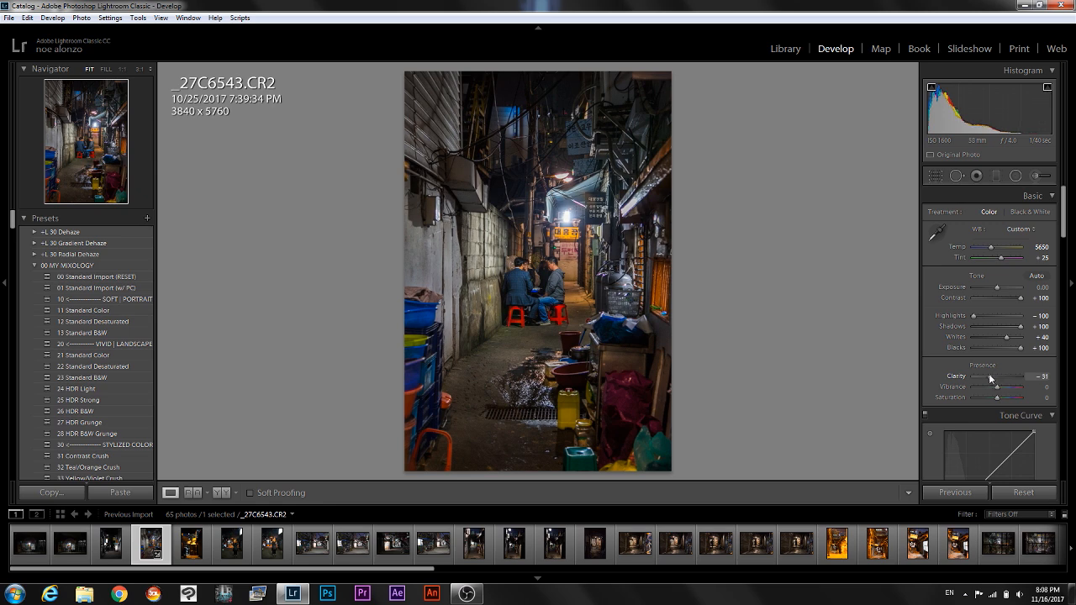
{"action": "left_click_drag", "start_coordinate": [1009, 376], "coordinate": [959, 376]}
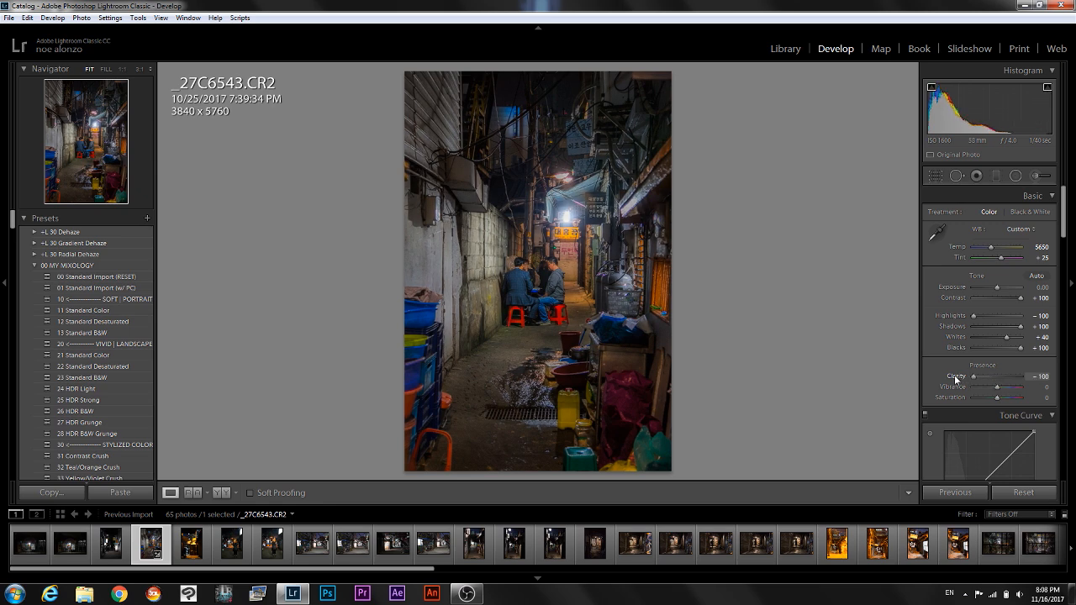
{"action": "left_click_drag", "start_coordinate": [985, 376], "coordinate": [1013, 376]}
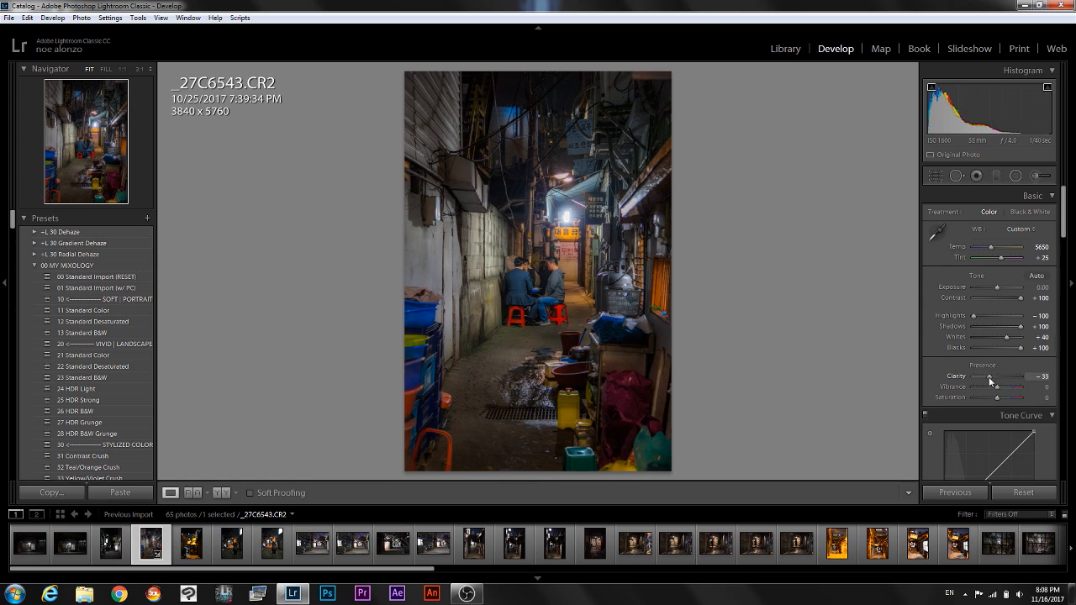
{"action": "left_click_drag", "start_coordinate": [1014, 376], "coordinate": [986, 376]}
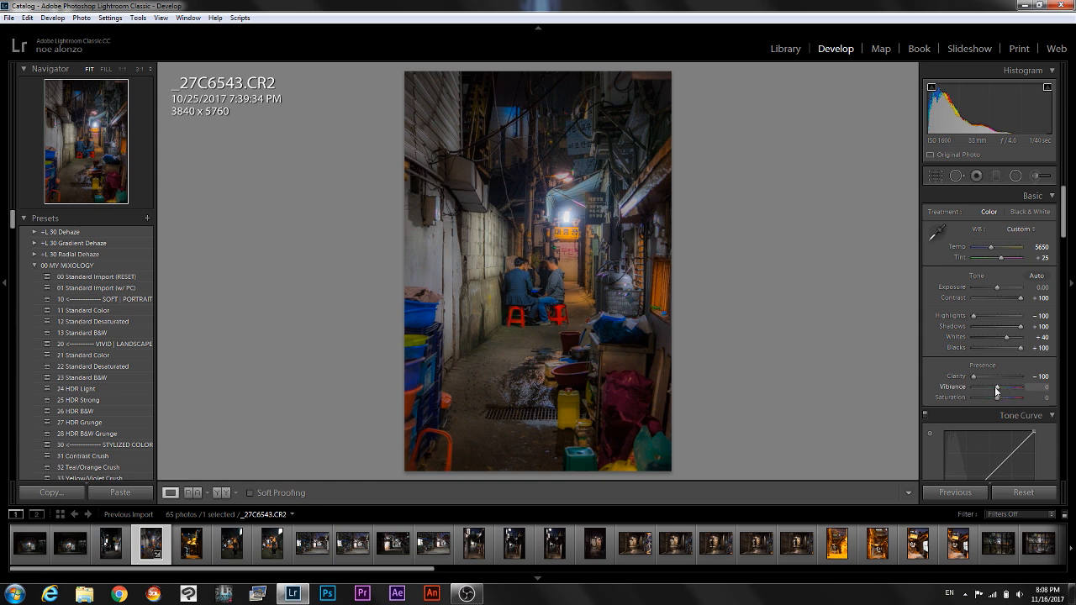
Mute the colours by settling vibrance around -19.
{"action": "left_click_drag", "start_coordinate": [997, 387], "coordinate": [1001, 388]}
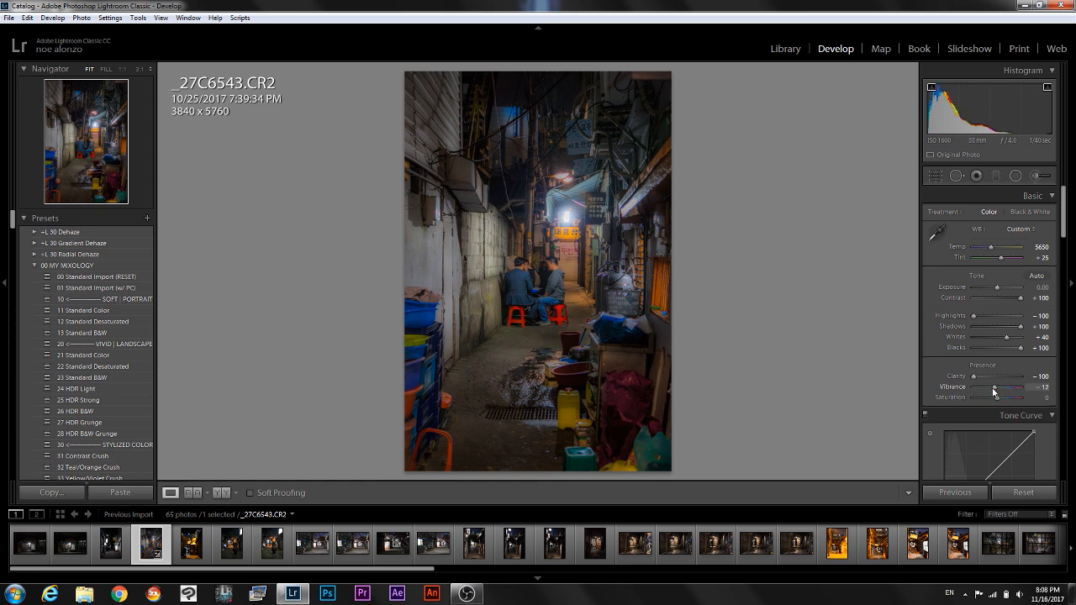
{"action": "left_click_drag", "start_coordinate": [1022, 387], "coordinate": [992, 374]}
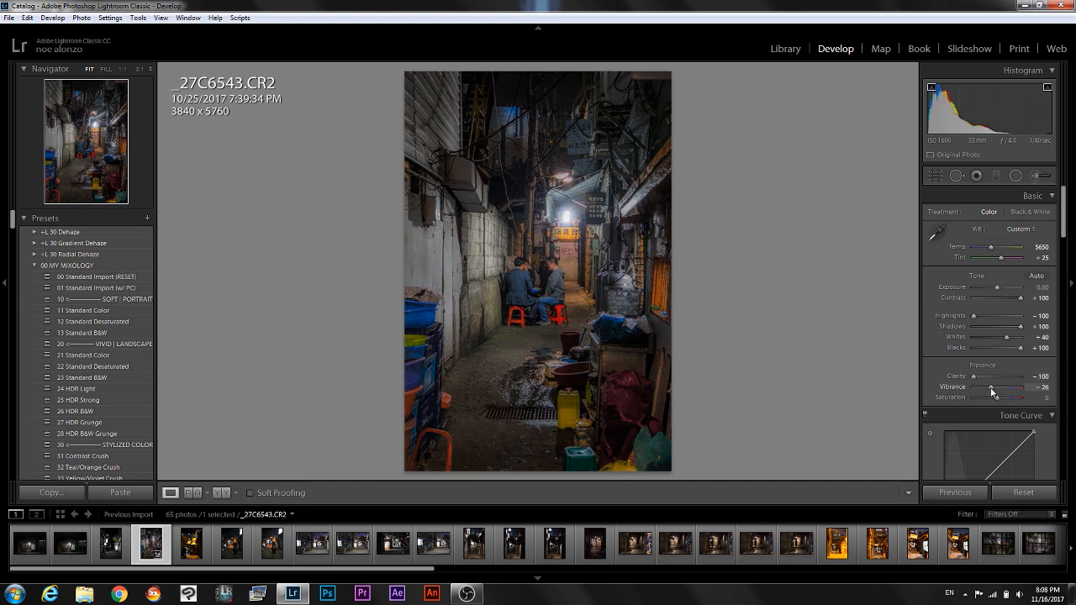
{"action": "left_click_drag", "start_coordinate": [1018, 387], "coordinate": [988, 388]}
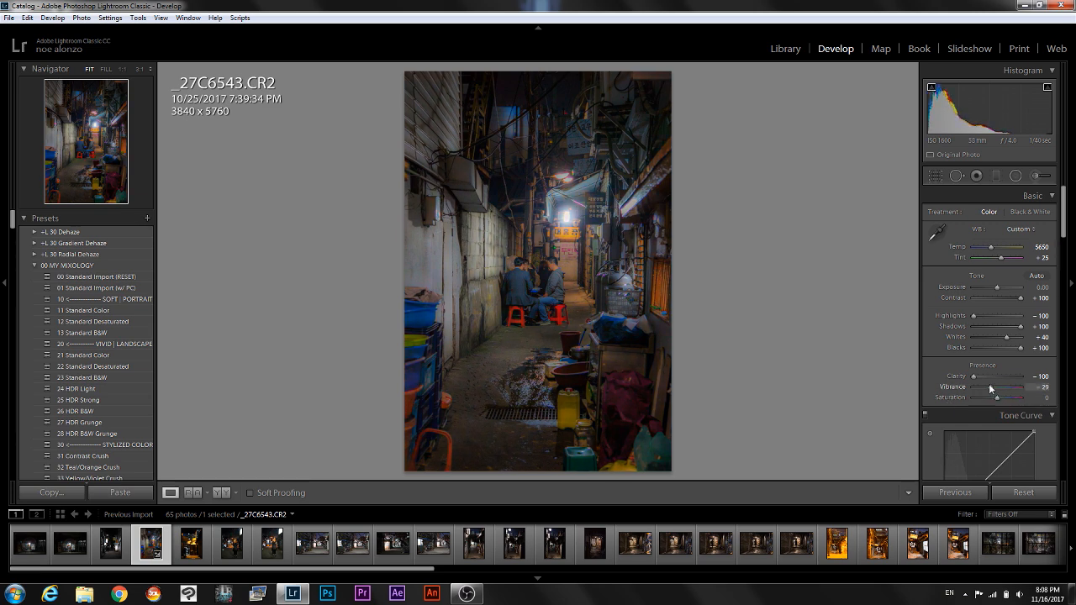
{"action": "left_click_drag", "start_coordinate": [1000, 388], "coordinate": [992, 388]}
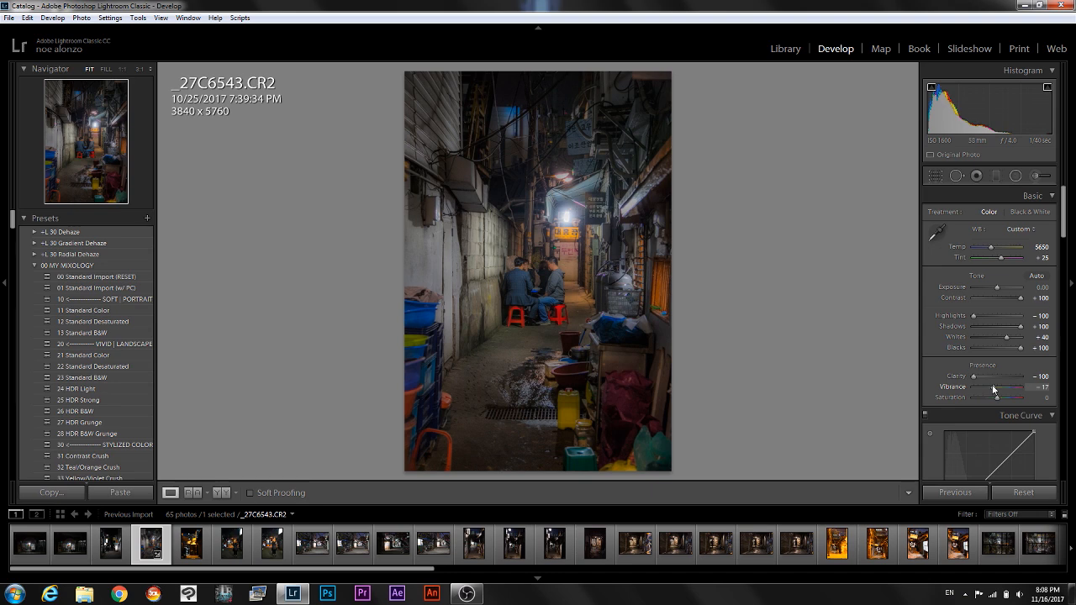
{"action": "left_click_drag", "start_coordinate": [993, 387], "coordinate": [996, 388]}
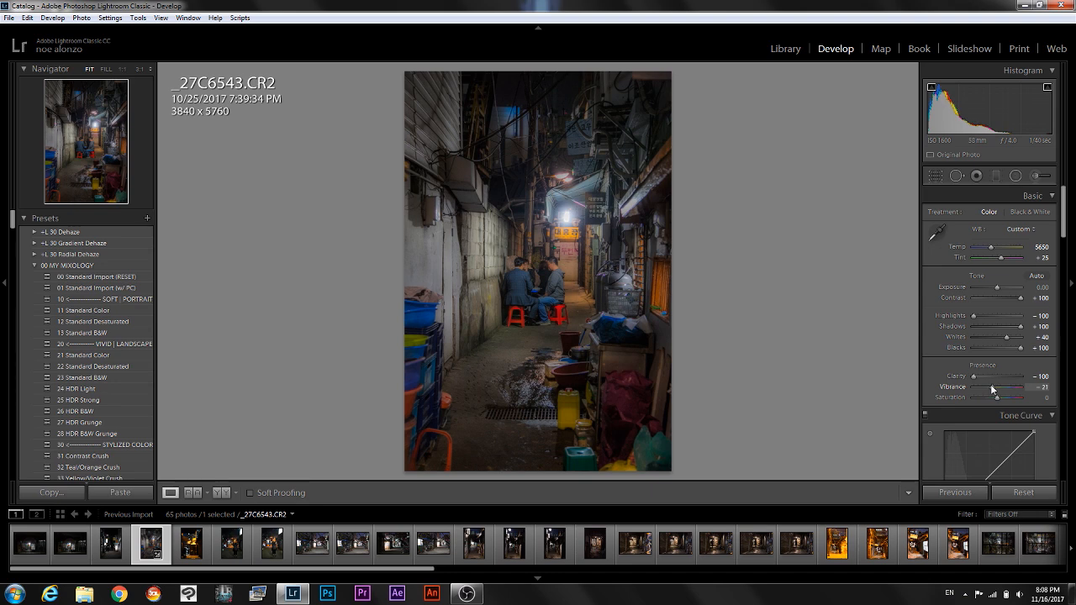
{"action": "left_click_drag", "start_coordinate": [997, 387], "coordinate": [992, 387]}
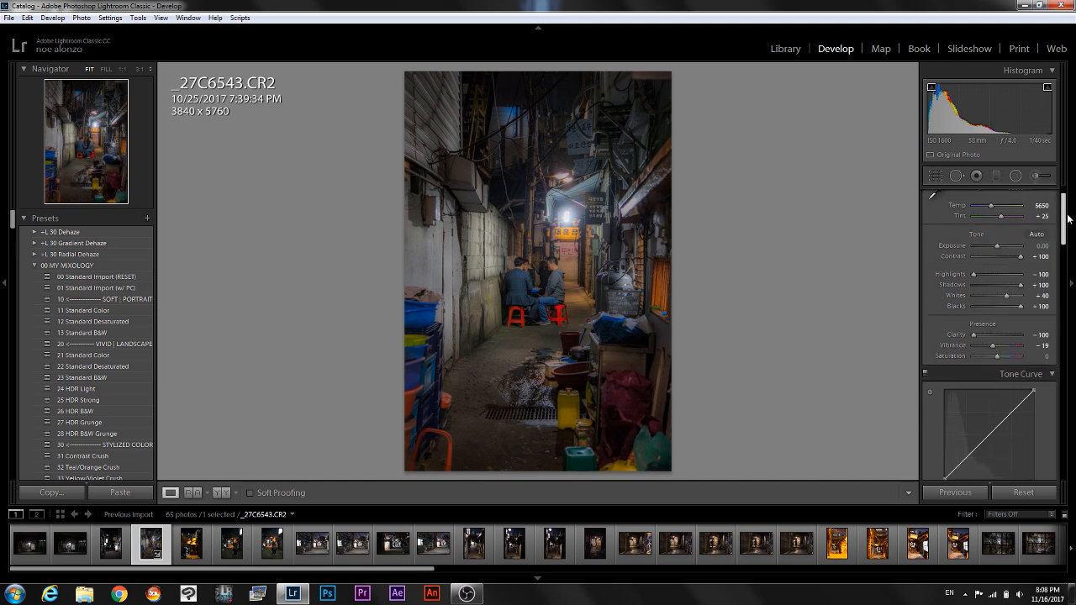
Tint the shadows a faint purple in Split Toning, hue 296 at saturation 9.
{"action": "scroll", "scroll_direction": "down", "scroll_amount": 3}
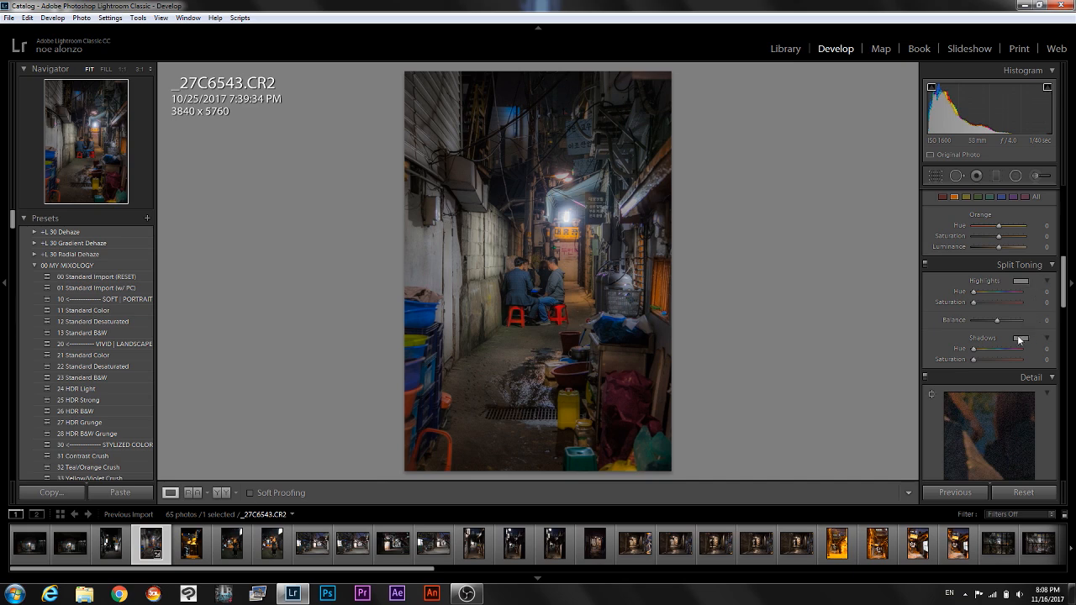
{"action": "left_click", "coordinate": [1018, 338]}
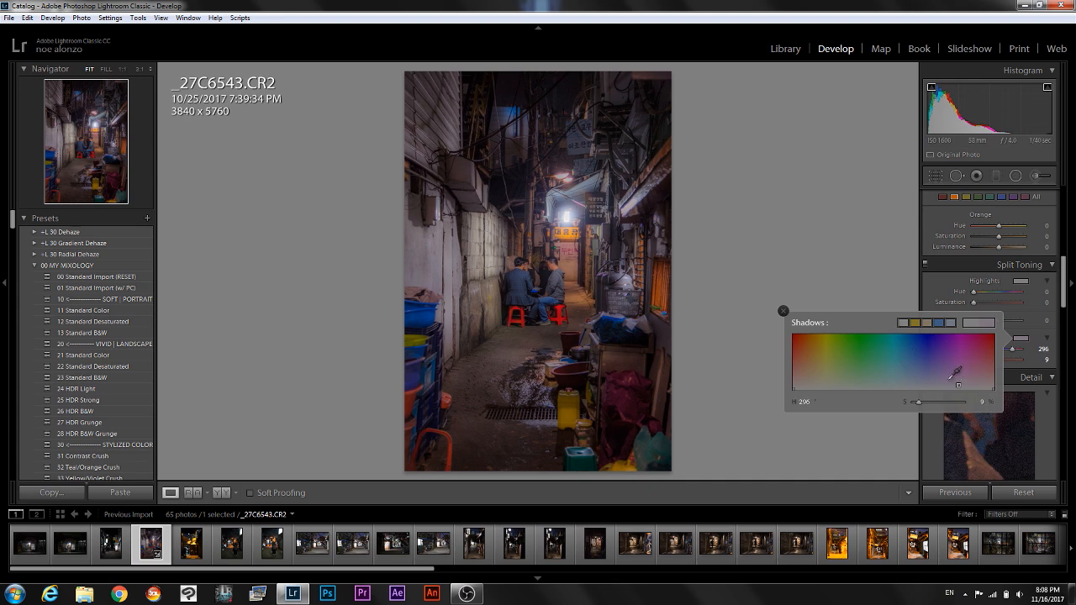
{"action": "left_click_drag", "start_coordinate": [947, 360], "coordinate": [933, 368]}
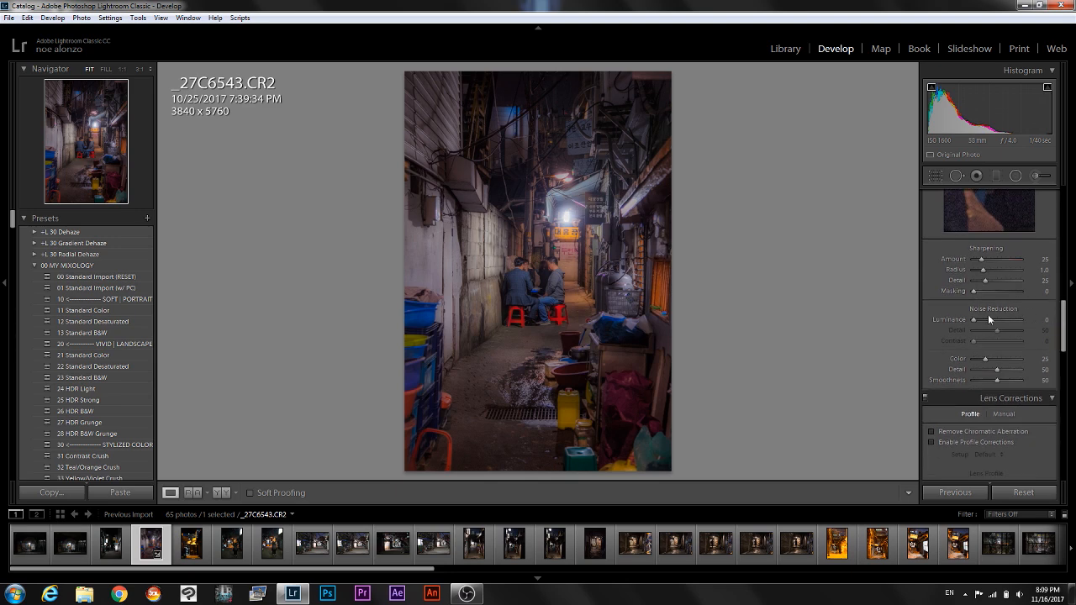
Darken the photo's edges with a post-crop vignette at -33.
{"action": "left_click_drag", "start_coordinate": [975, 320], "coordinate": [1017, 320]}
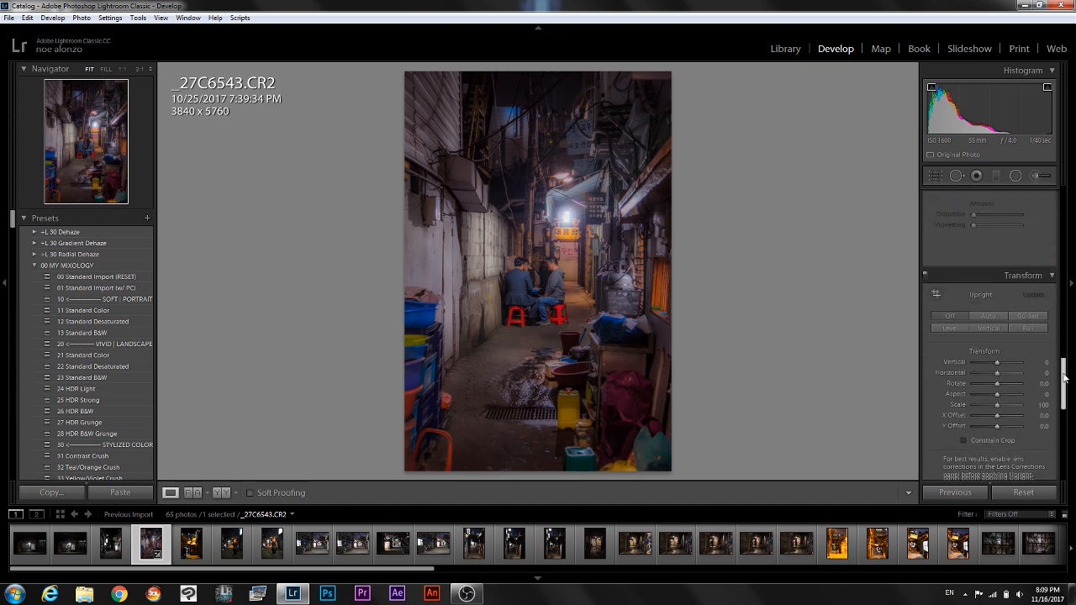
{"action": "scroll", "scroll_direction": "down", "scroll_amount": 3}
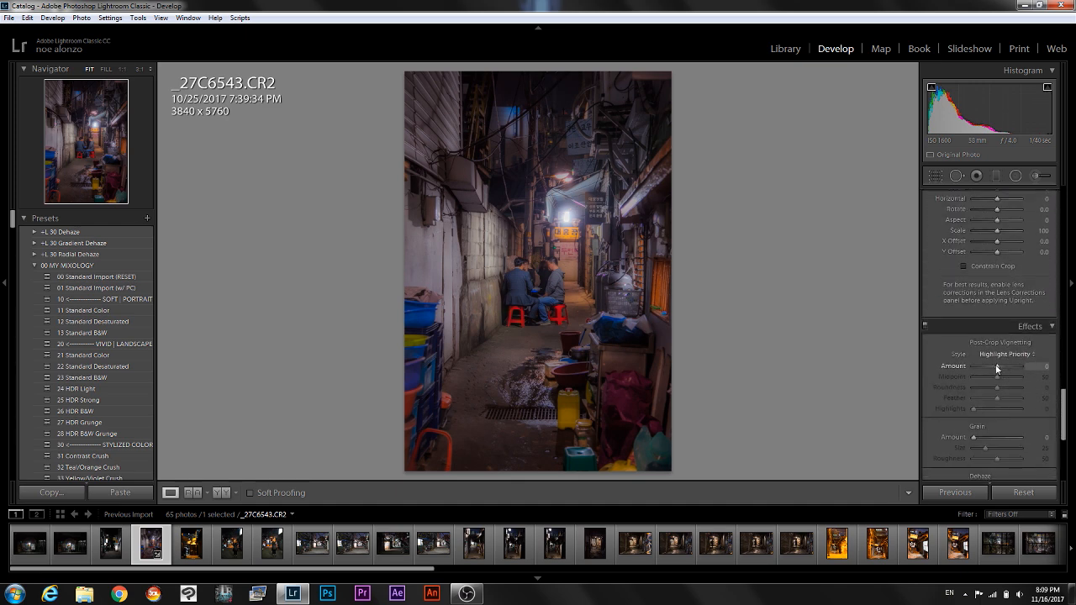
{"action": "left_click_drag", "start_coordinate": [1009, 366], "coordinate": [992, 365]}
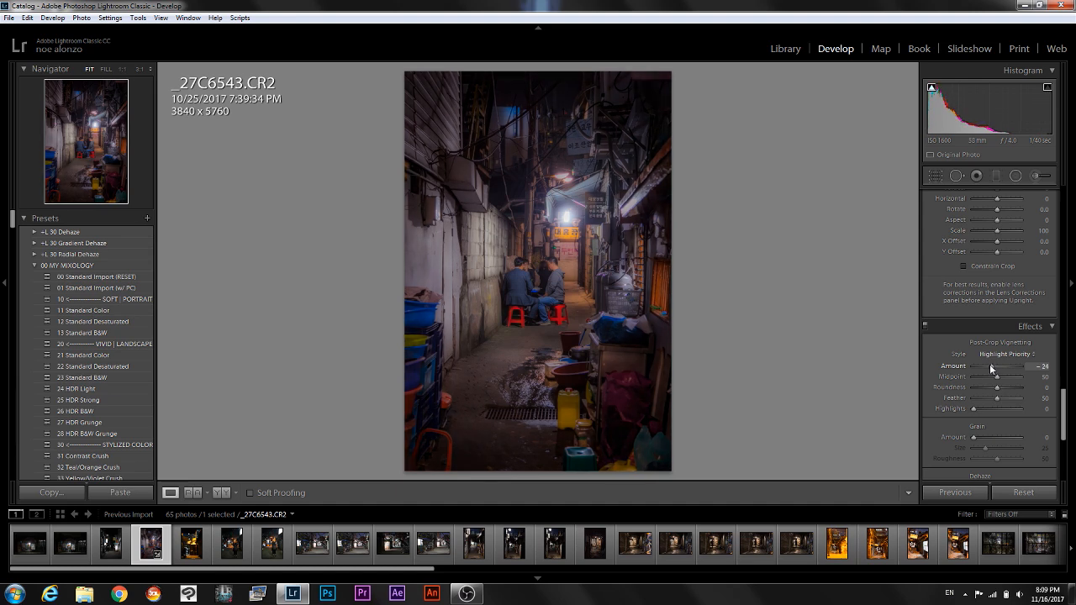
{"action": "left_click_drag", "start_coordinate": [999, 367], "coordinate": [986, 367]}
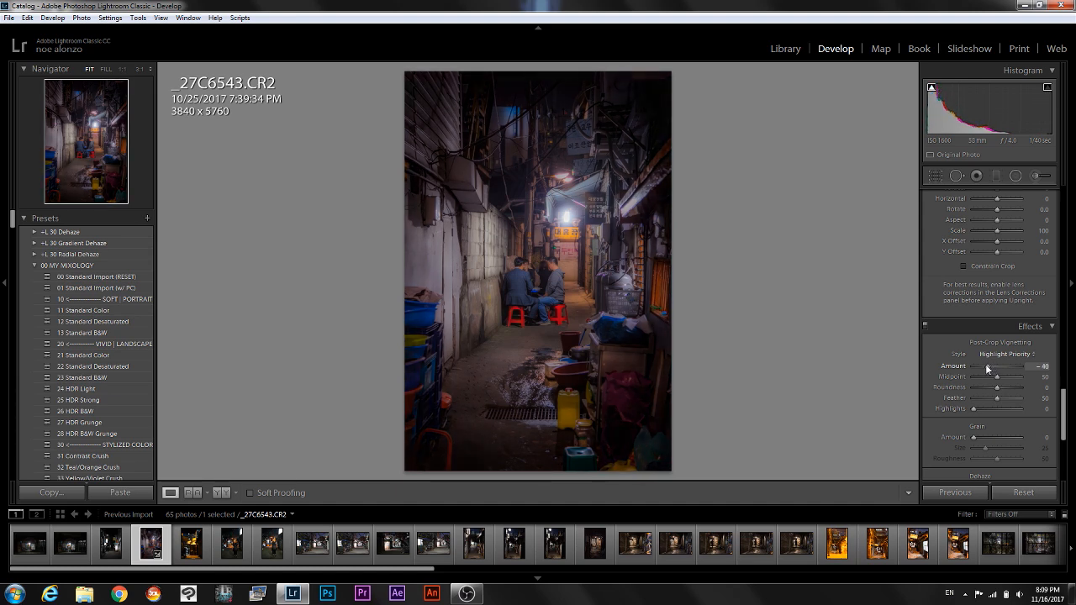
{"action": "left_click_drag", "start_coordinate": [988, 366], "coordinate": [996, 366]}
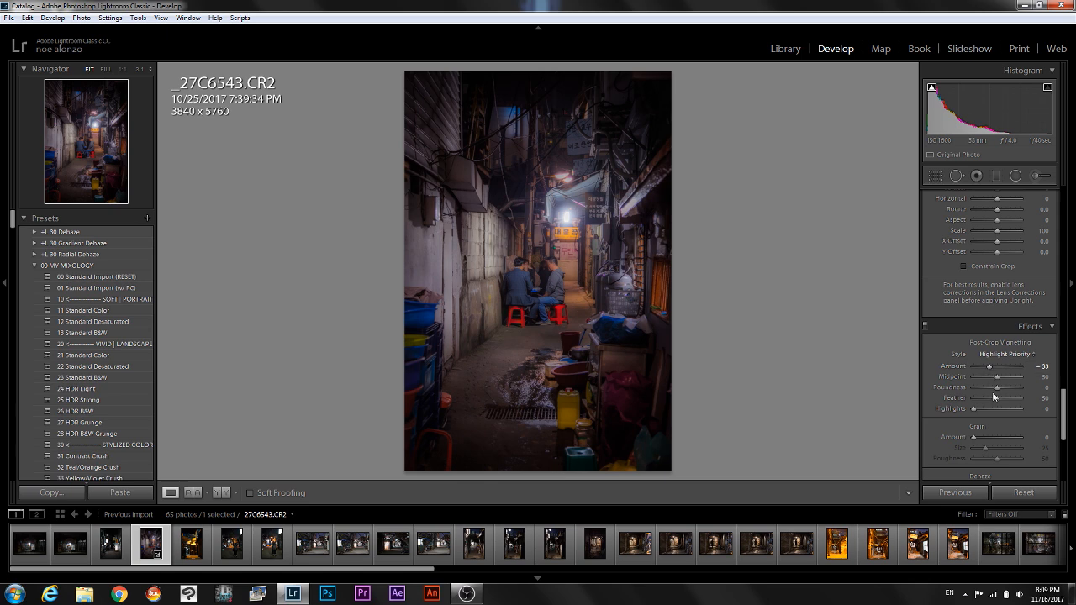
{"action": "left_click_drag", "start_coordinate": [995, 410], "coordinate": [1045, 409]}
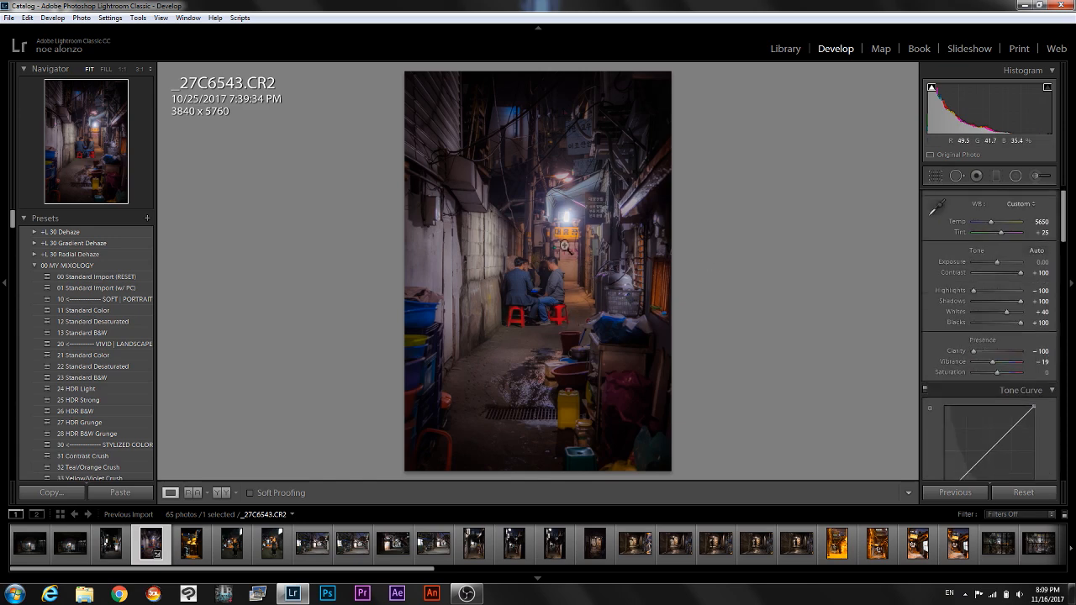
{"action": "mouse_move", "coordinate": [429, 181]}
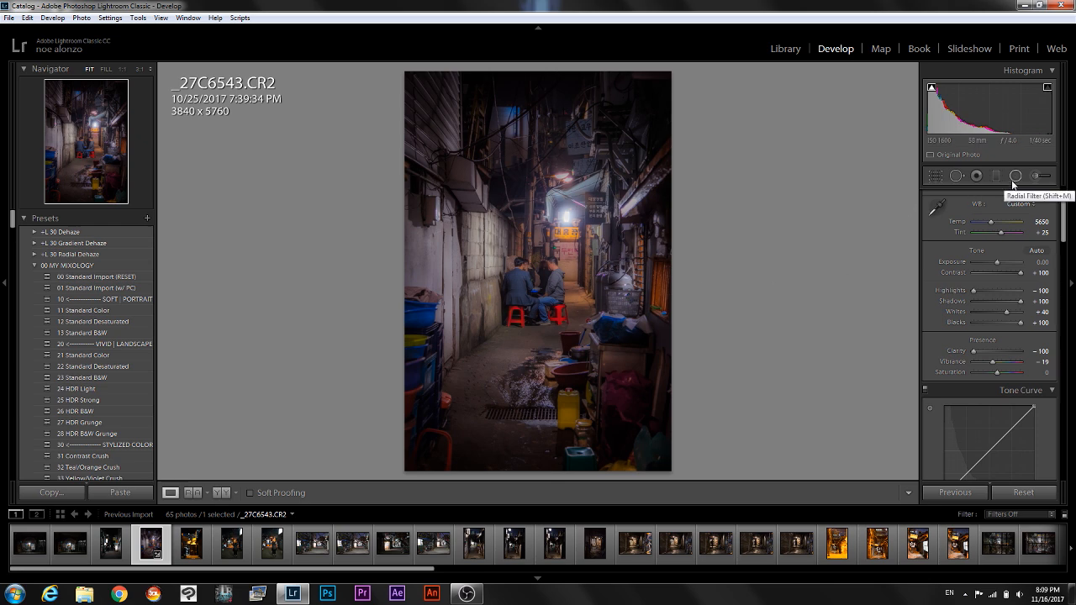
Add an inverted radial filter around the seated men and darken overall exposure to -0.60.
{"action": "left_click", "coordinate": [1017, 176]}
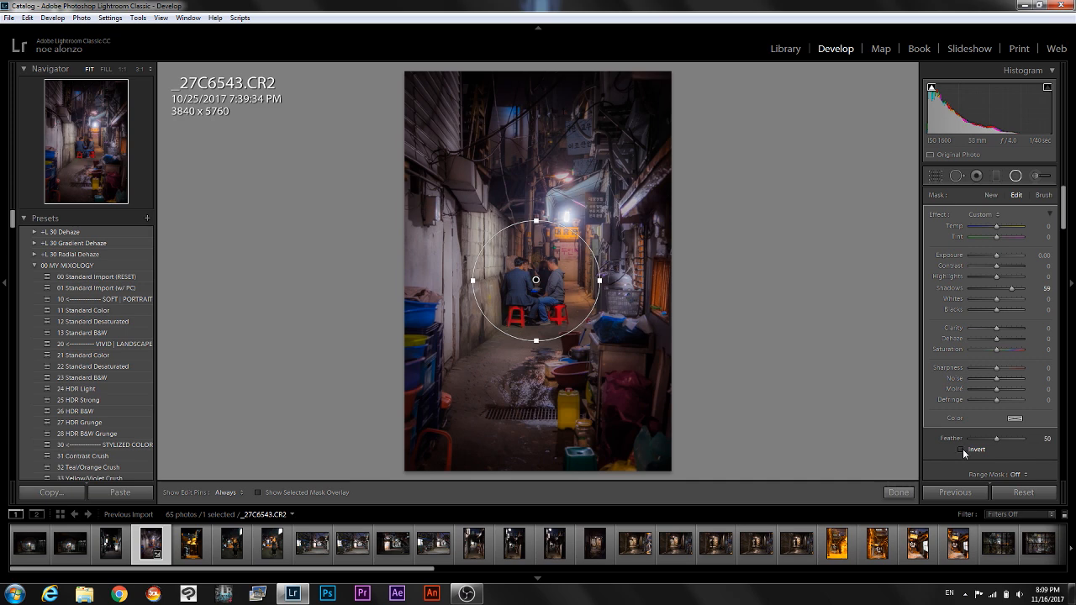
{"action": "left_click", "coordinate": [898, 492]}
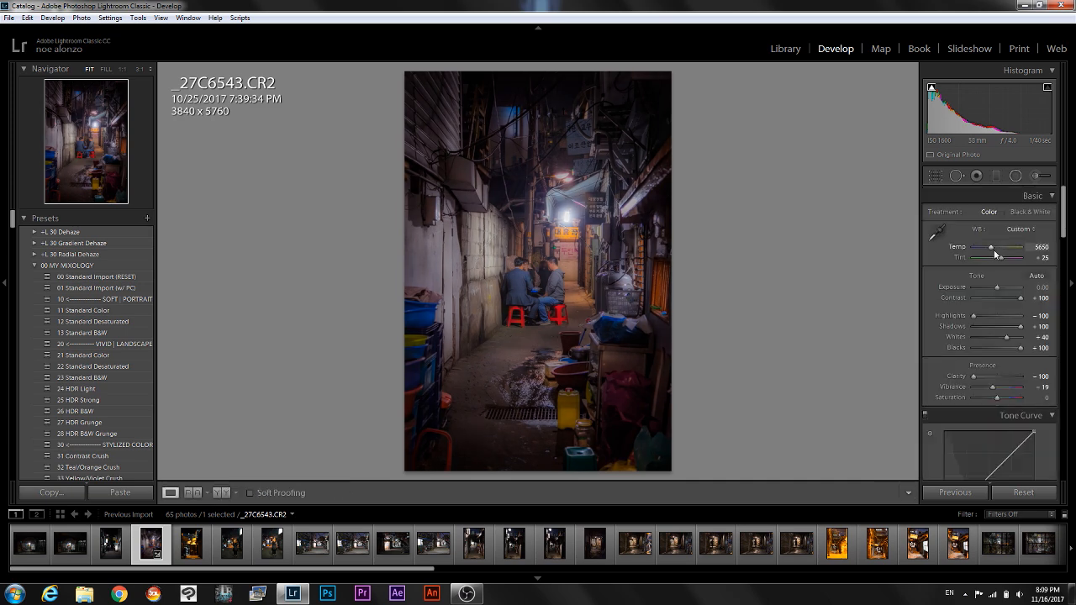
{"action": "left_click_drag", "start_coordinate": [1018, 298], "coordinate": [992, 299]}
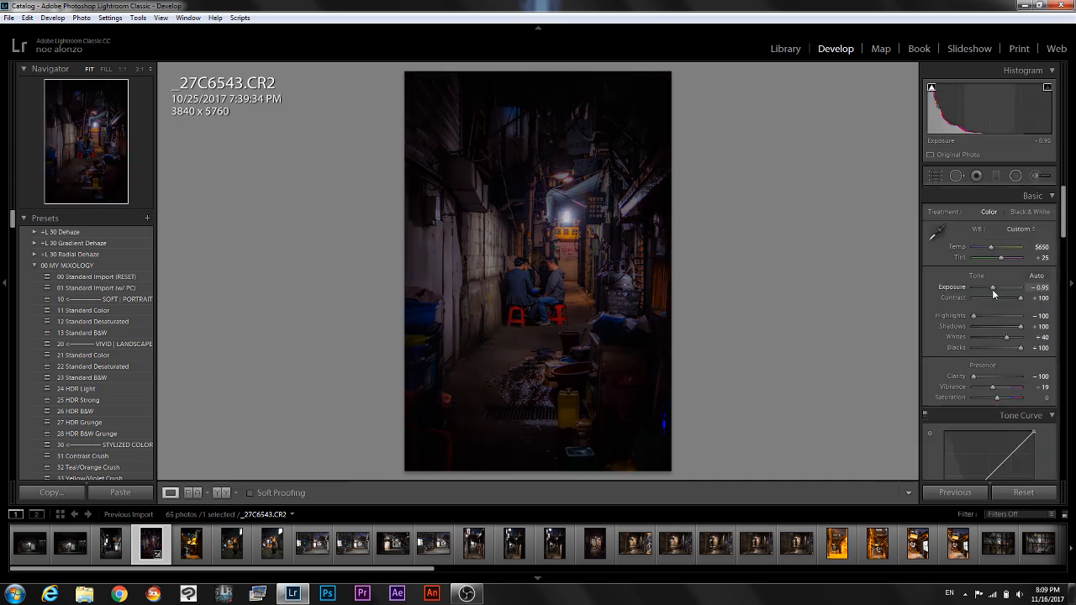
{"action": "left_click_drag", "start_coordinate": [999, 288], "coordinate": [1019, 288]}
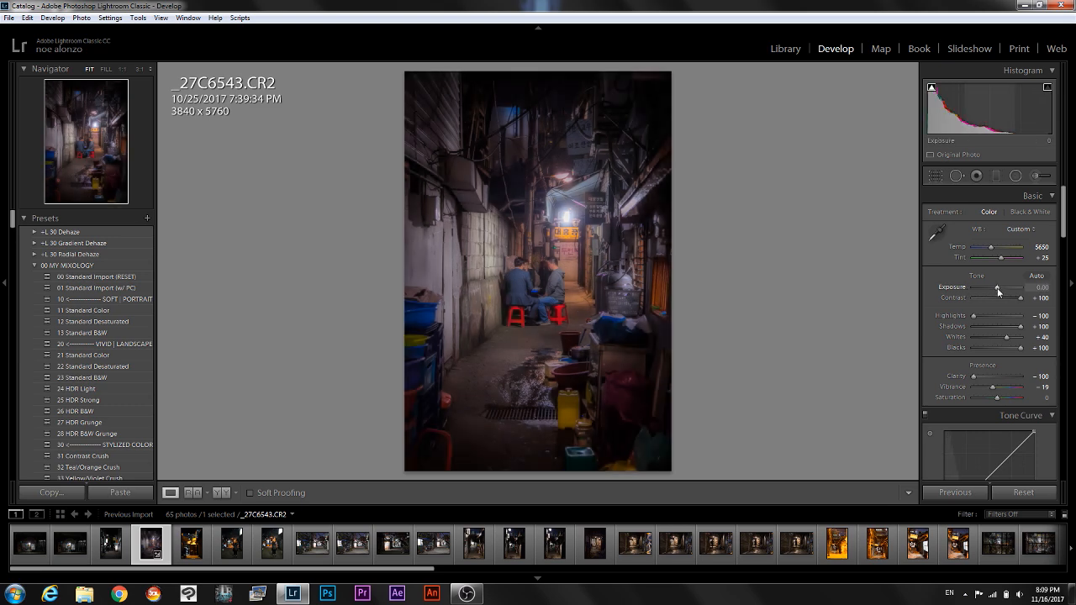
{"action": "left_click_drag", "start_coordinate": [1009, 287], "coordinate": [994, 287]}
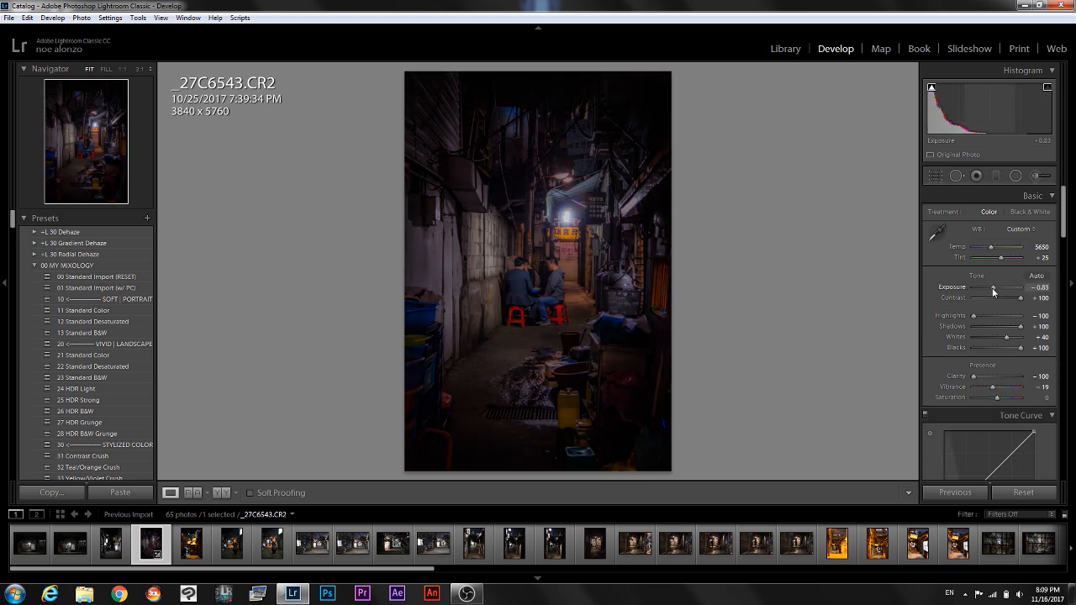
{"action": "left_click_drag", "start_coordinate": [1013, 287], "coordinate": [1019, 287]}
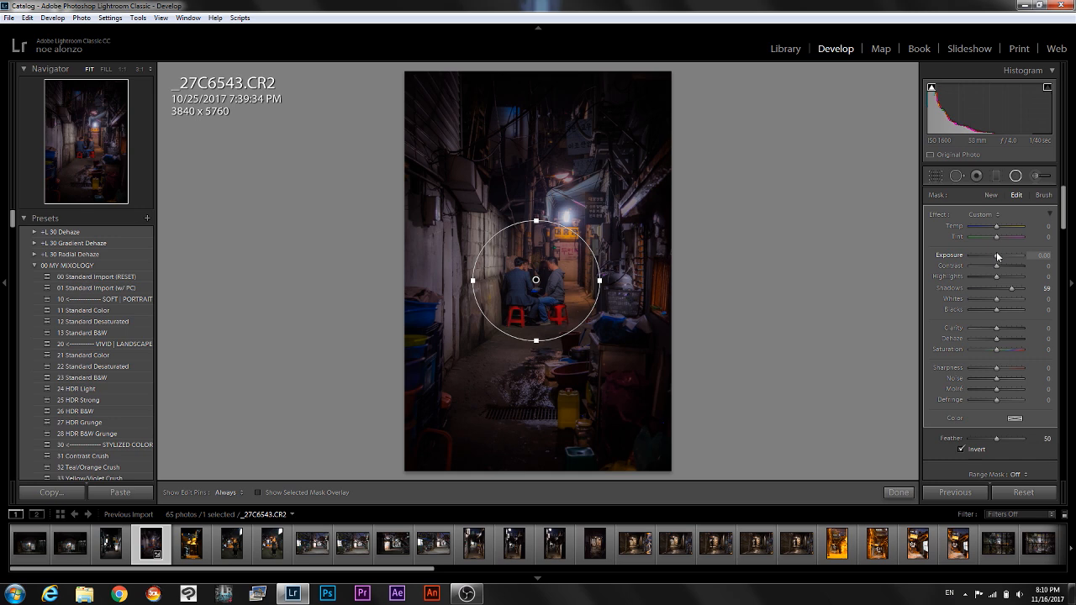
{"action": "mouse_move", "coordinate": [998, 258]}
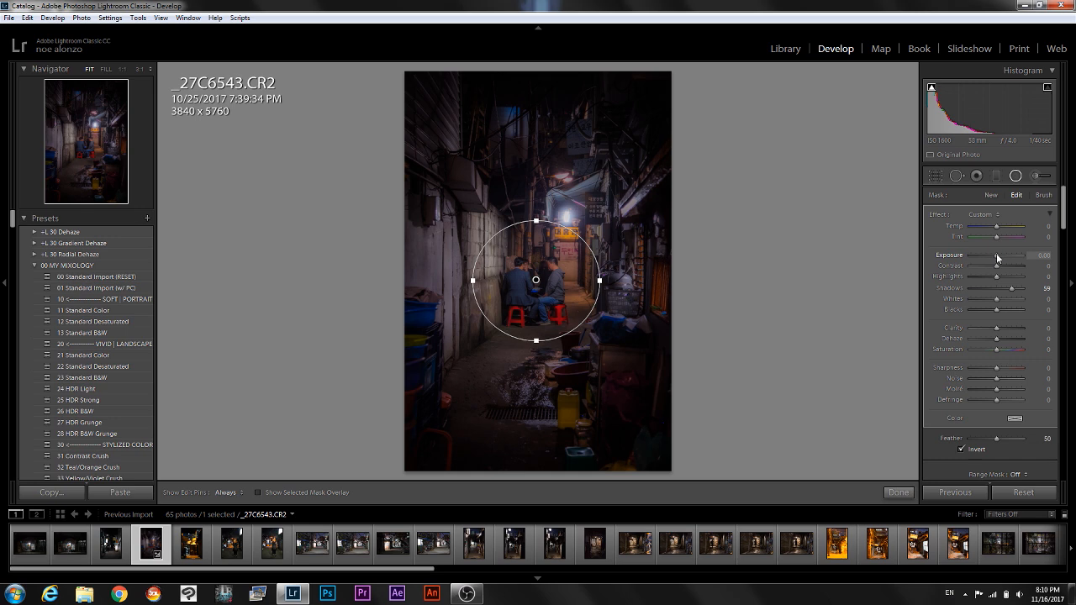
Brighten the radial filter area to exposure 0.35 and finish the filter.
{"action": "left_click_drag", "start_coordinate": [997, 255], "coordinate": [1005, 255]}
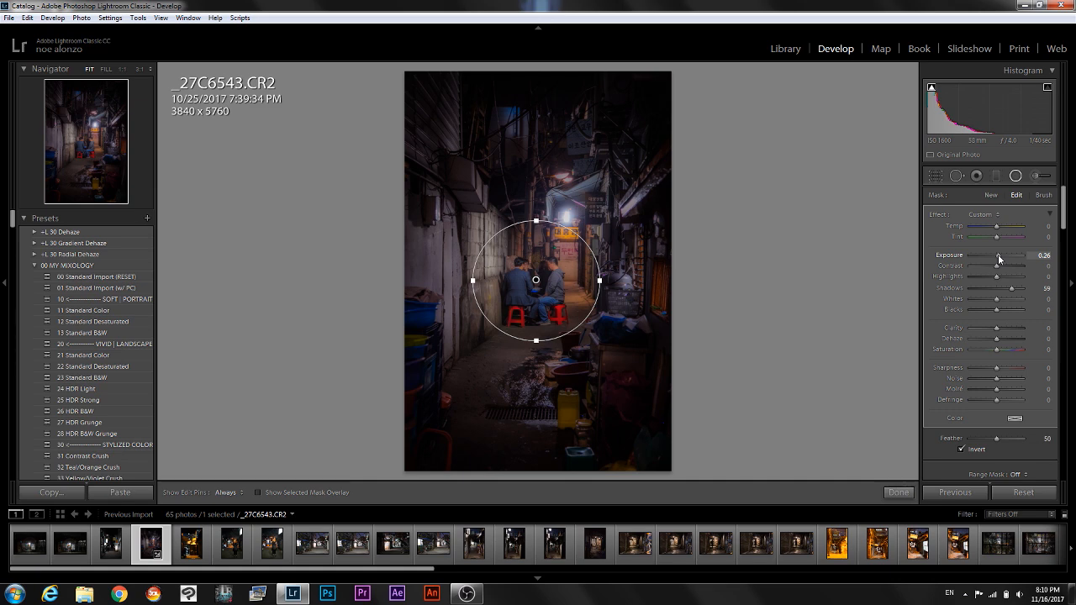
{"action": "left_click_drag", "start_coordinate": [999, 255], "coordinate": [1009, 255]}
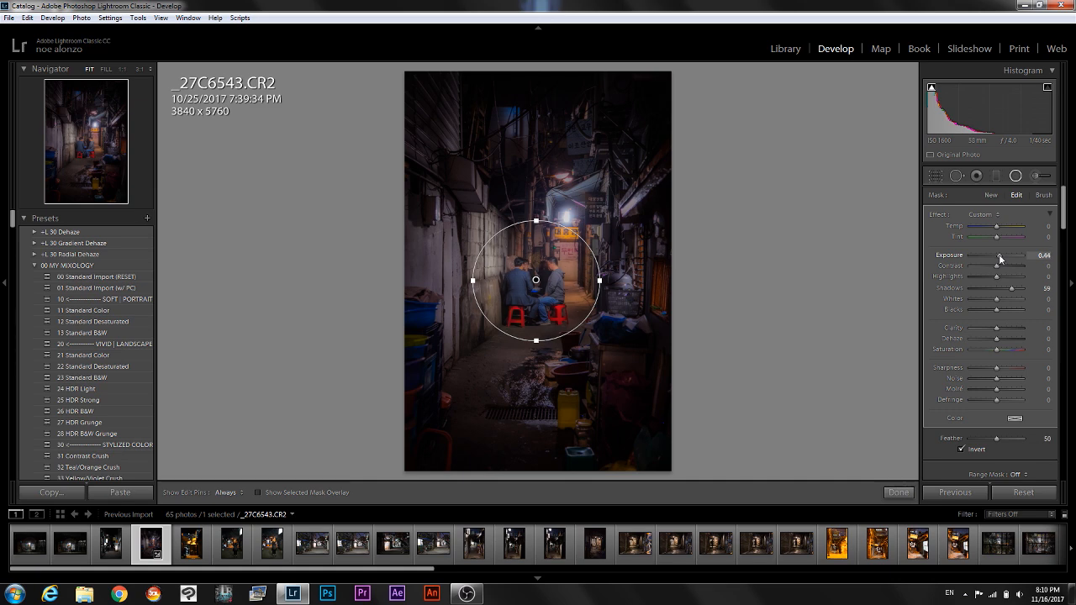
{"action": "left_click_drag", "start_coordinate": [1005, 255], "coordinate": [997, 255]}
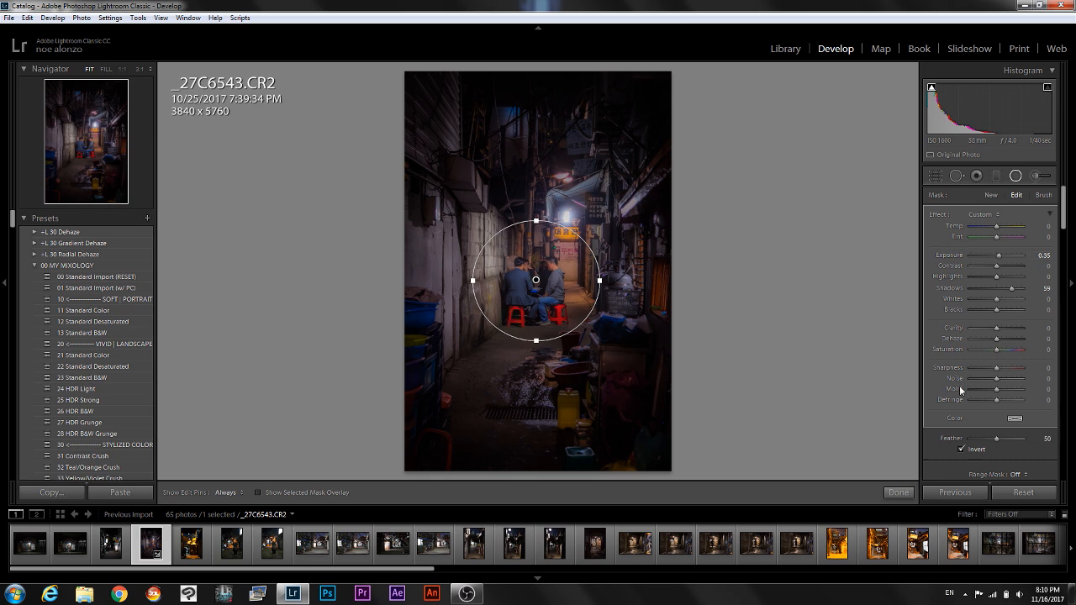
{"action": "left_click", "coordinate": [898, 493]}
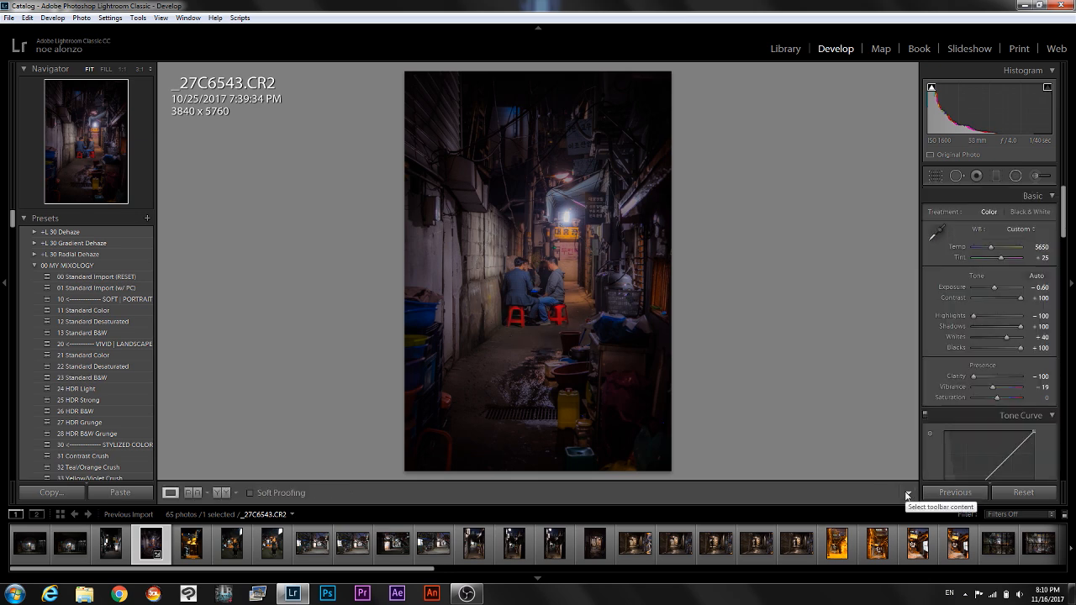
{"action": "mouse_move", "coordinate": [721, 278]}
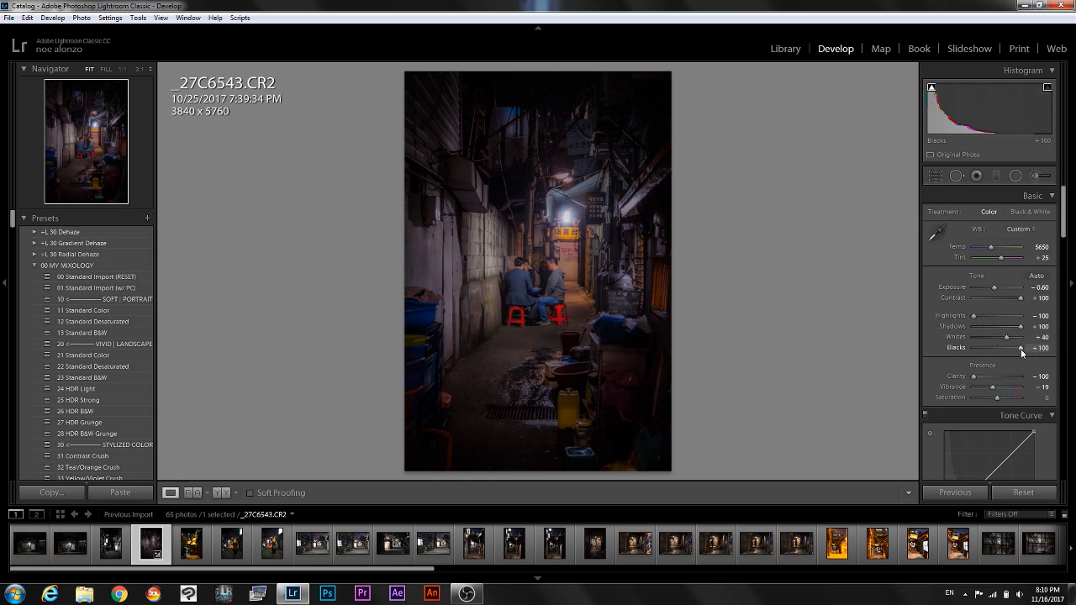
Lower blacks to +74 and ease vibrance back to -14.
{"action": "left_click_drag", "start_coordinate": [1017, 348], "coordinate": [1047, 348]}
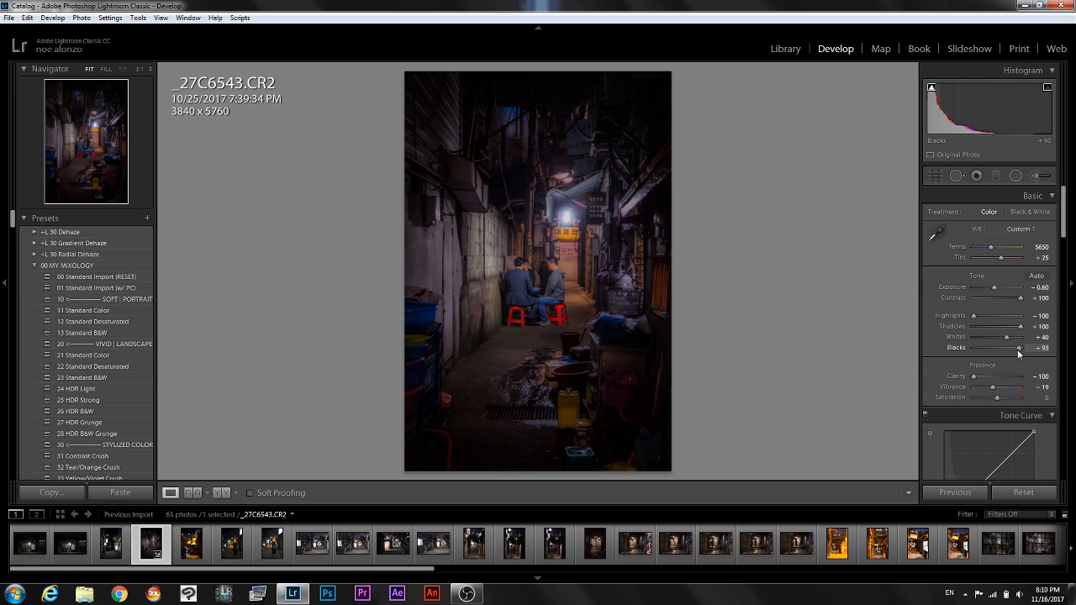
{"action": "left_click_drag", "start_coordinate": [1020, 348], "coordinate": [1014, 348]}
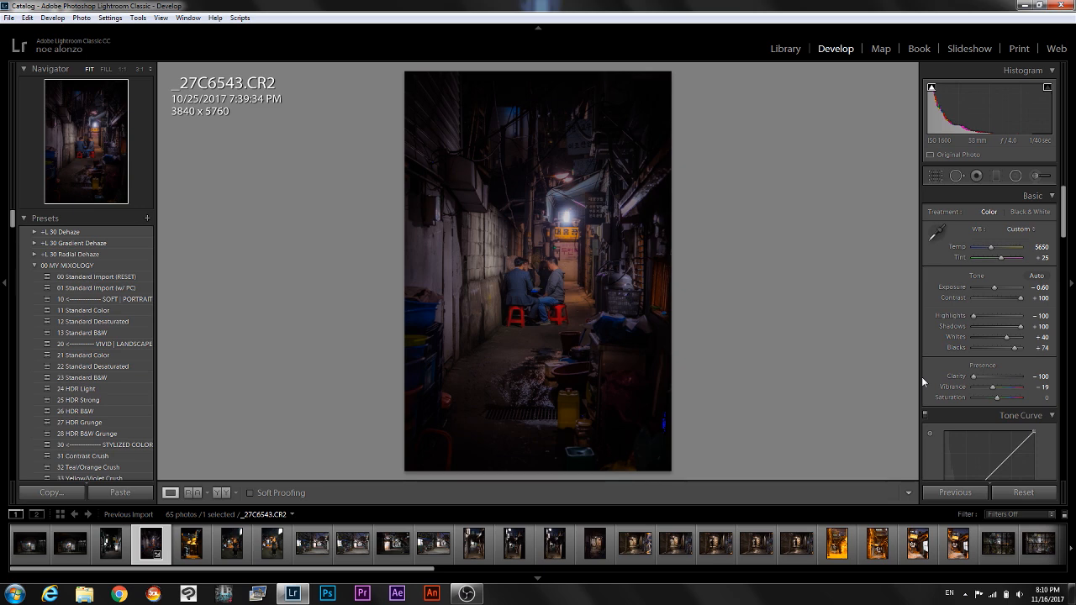
{"action": "mouse_move", "coordinate": [931, 376]}
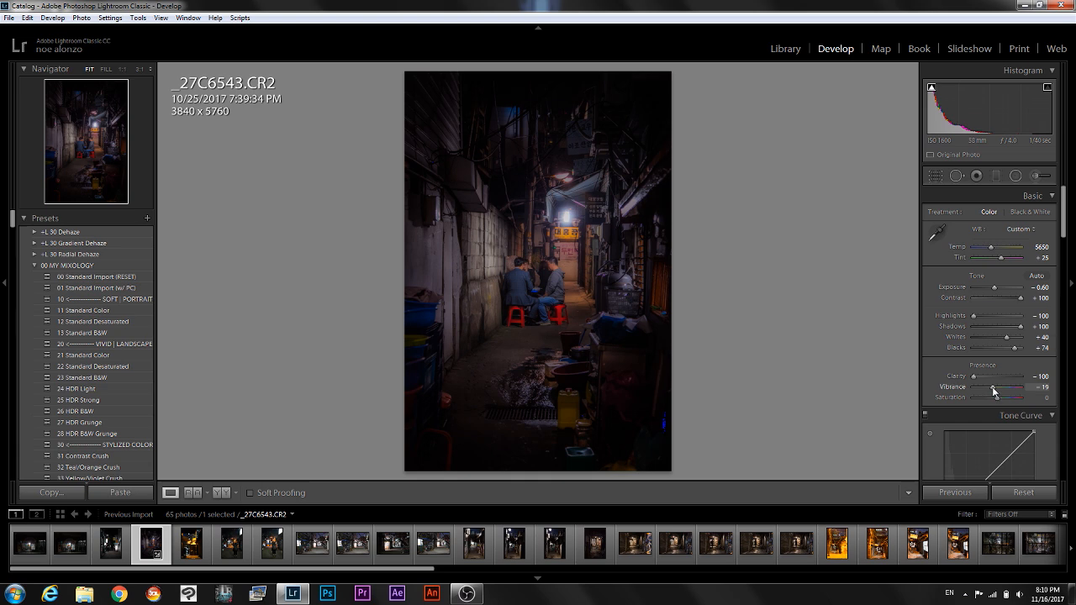
{"action": "left_click_drag", "start_coordinate": [993, 392], "coordinate": [1001, 392]}
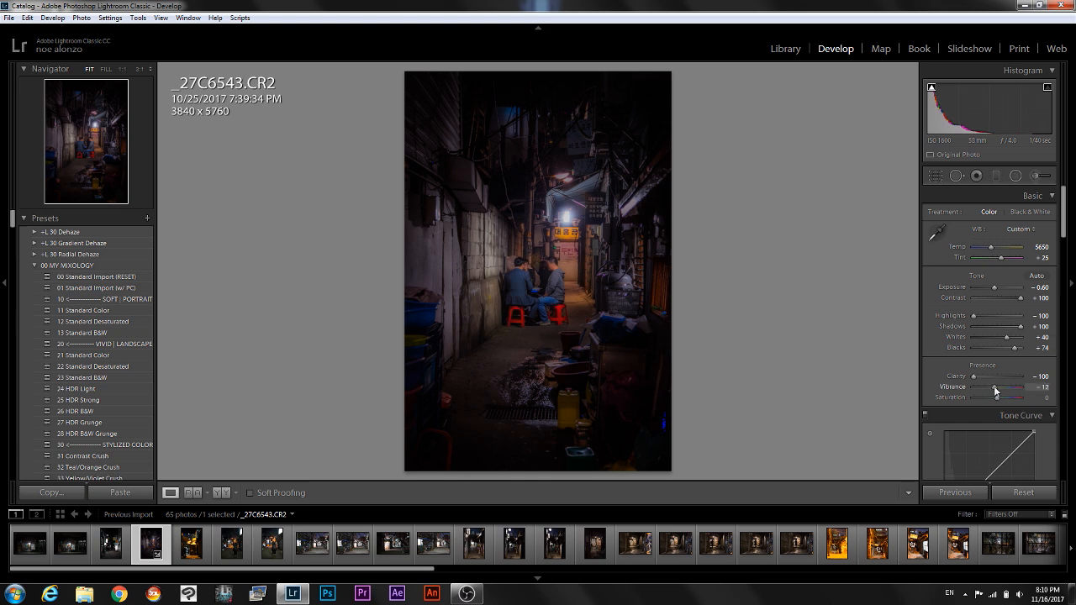
{"action": "left_click_drag", "start_coordinate": [1005, 387], "coordinate": [997, 388]}
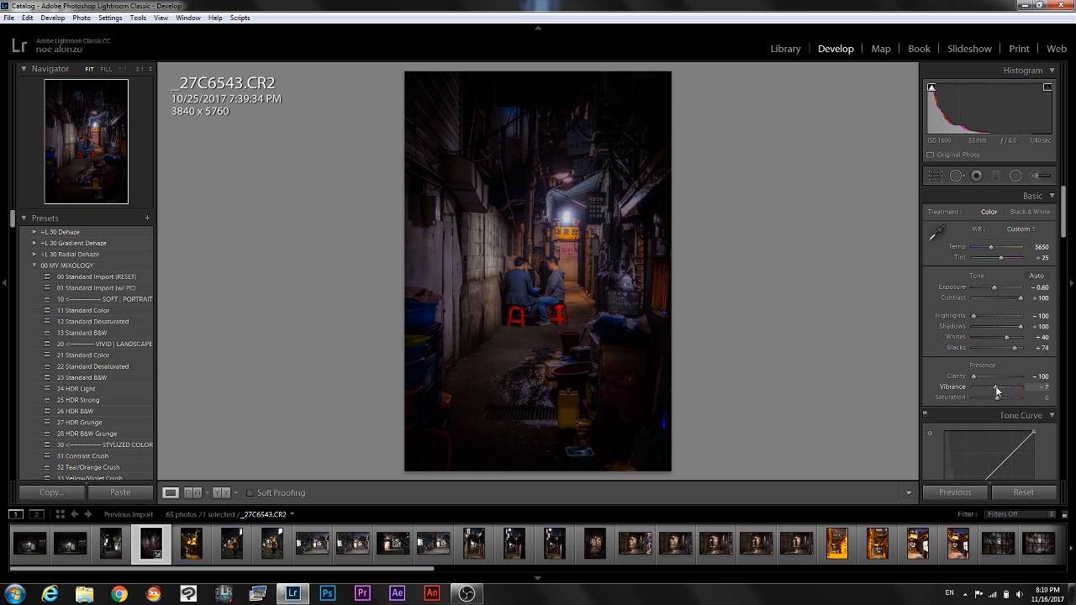
{"action": "left_click_drag", "start_coordinate": [996, 388], "coordinate": [1005, 387]}
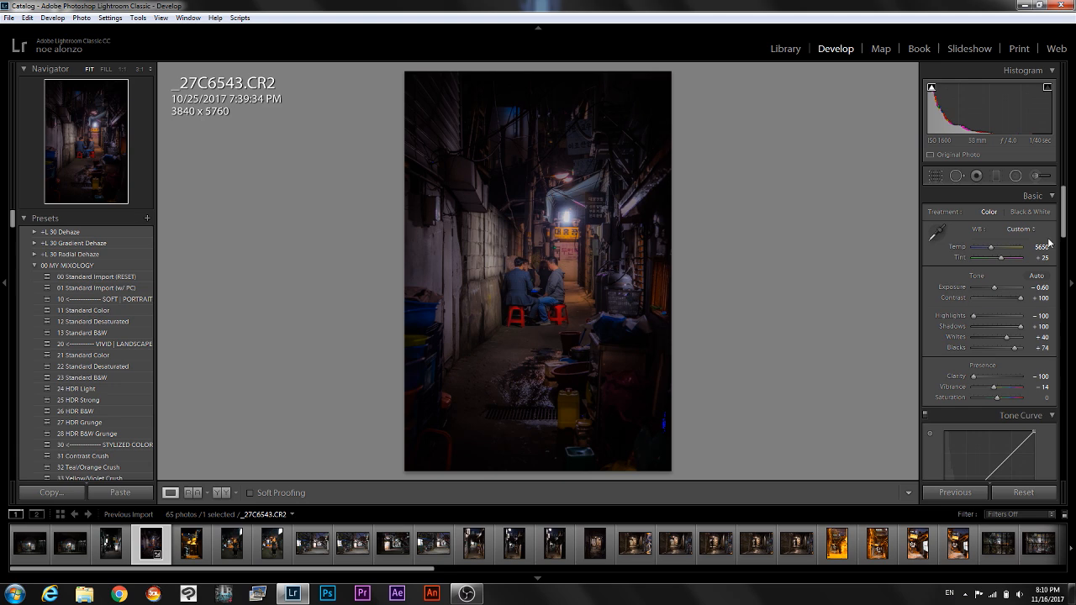
{"action": "mouse_move", "coordinate": [585, 126]}
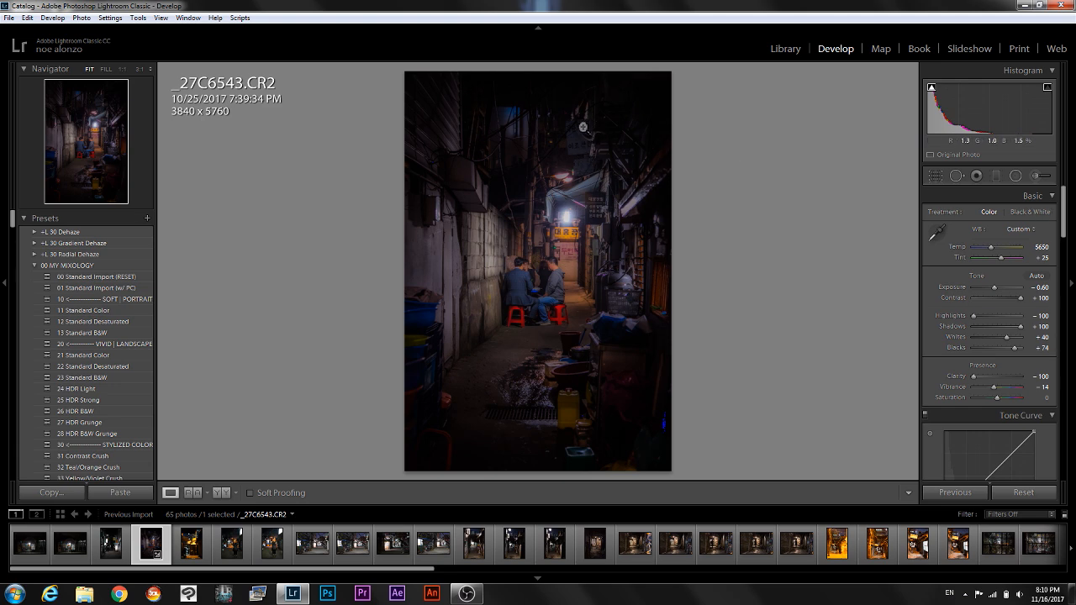
{"action": "mouse_move", "coordinate": [597, 132]}
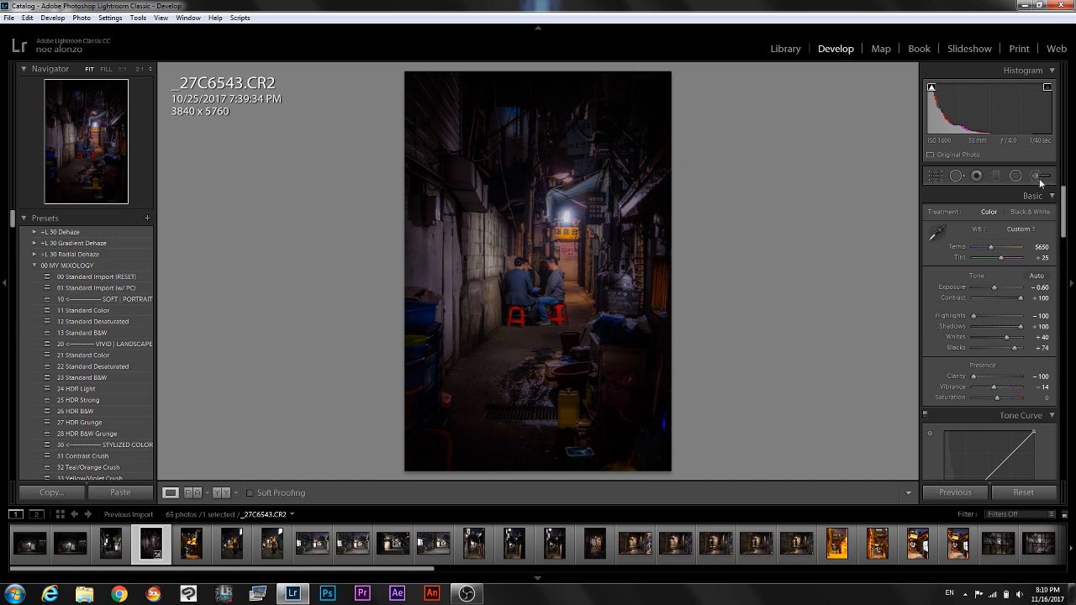
{"action": "left_click", "coordinate": [1038, 176]}
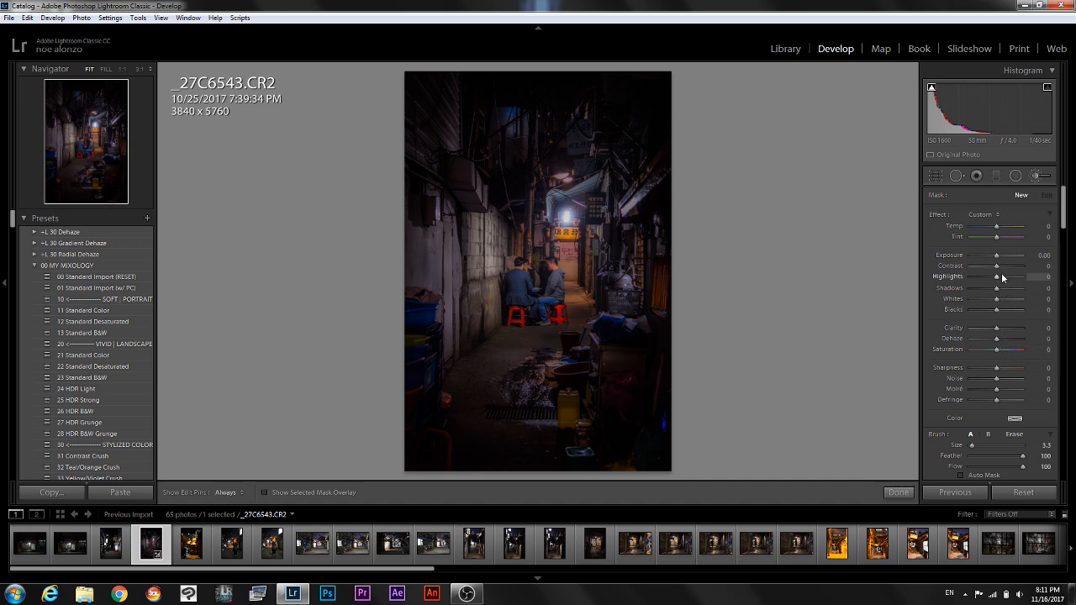
Paint a highlights +100 brush onto the red sign and select a painted pin to edit.
{"action": "left_click_drag", "start_coordinate": [996, 275], "coordinate": [1050, 276]}
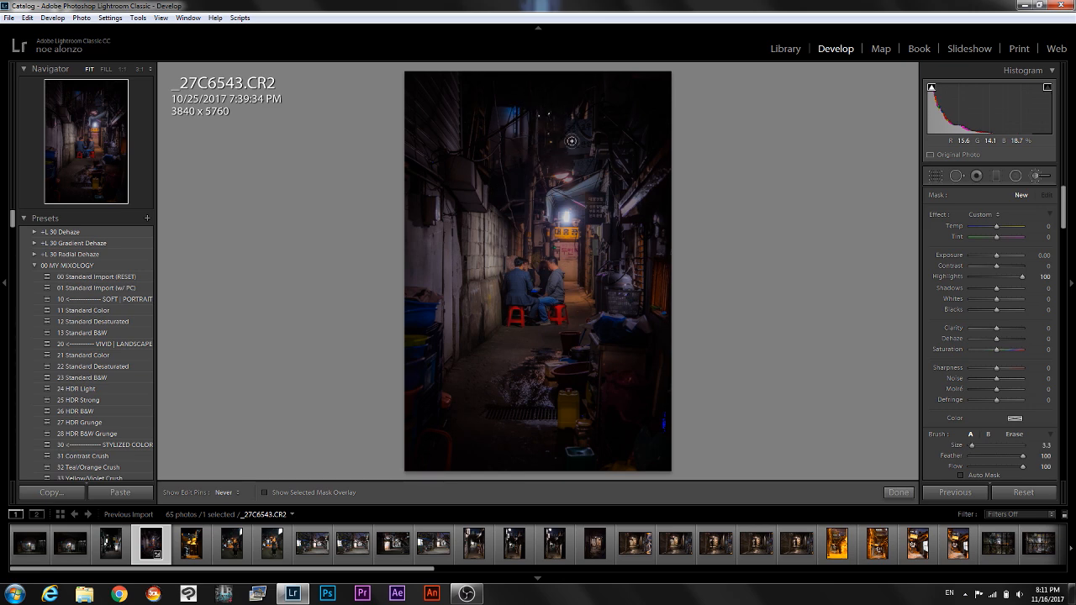
{"action": "mouse_move", "coordinate": [614, 152]}
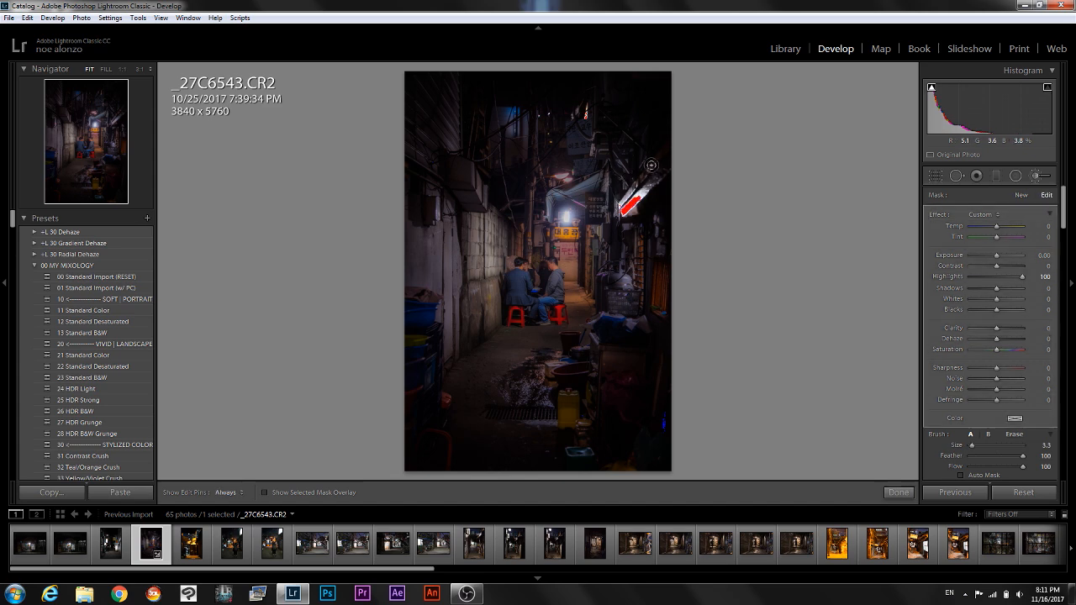
{"action": "left_click", "coordinate": [27, 17]}
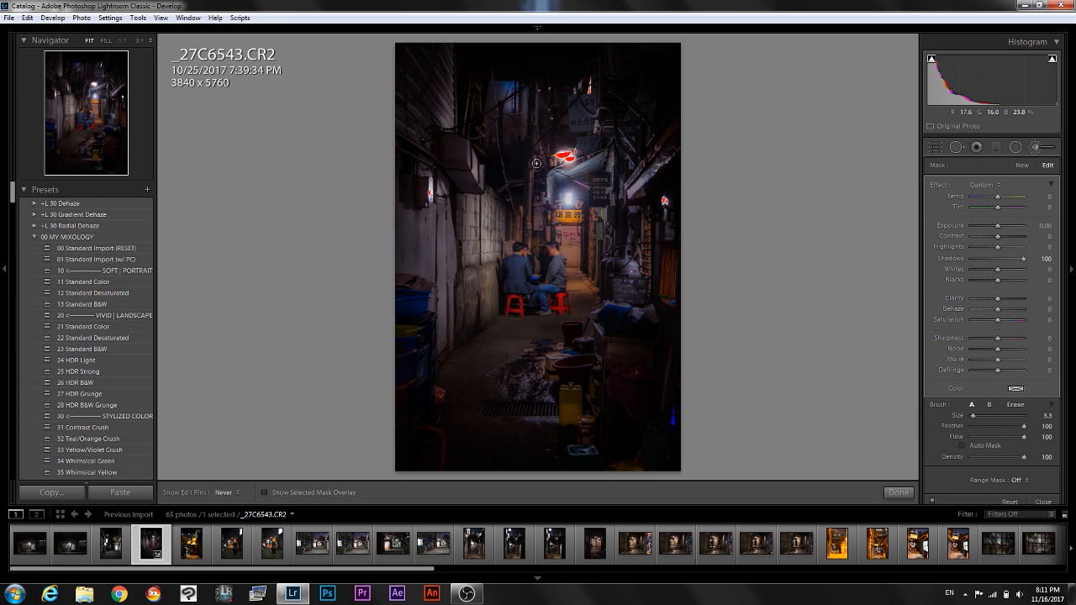
{"action": "mouse_move", "coordinate": [601, 113]}
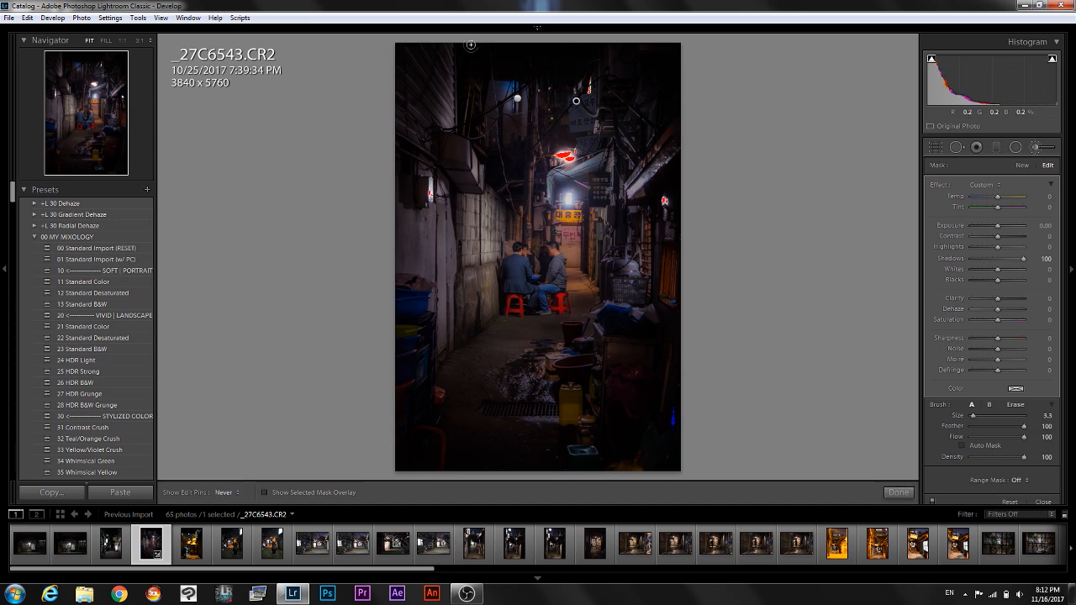
{"action": "left_click", "coordinate": [227, 492]}
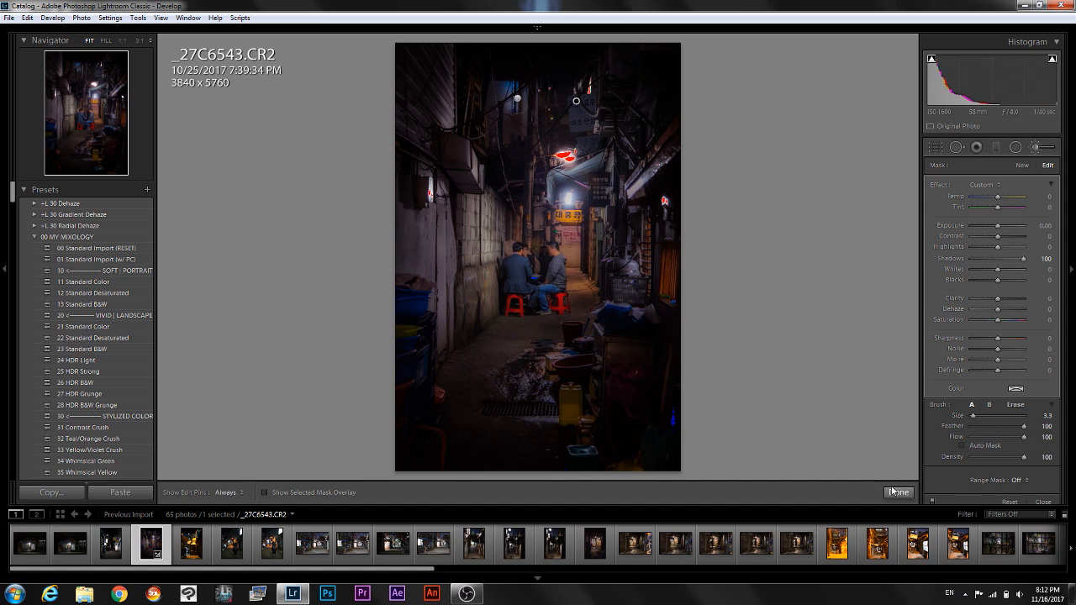
Finish the brush, start a new one and paint a highlights boost of about +43 onto the alley.
{"action": "left_click", "coordinate": [899, 492]}
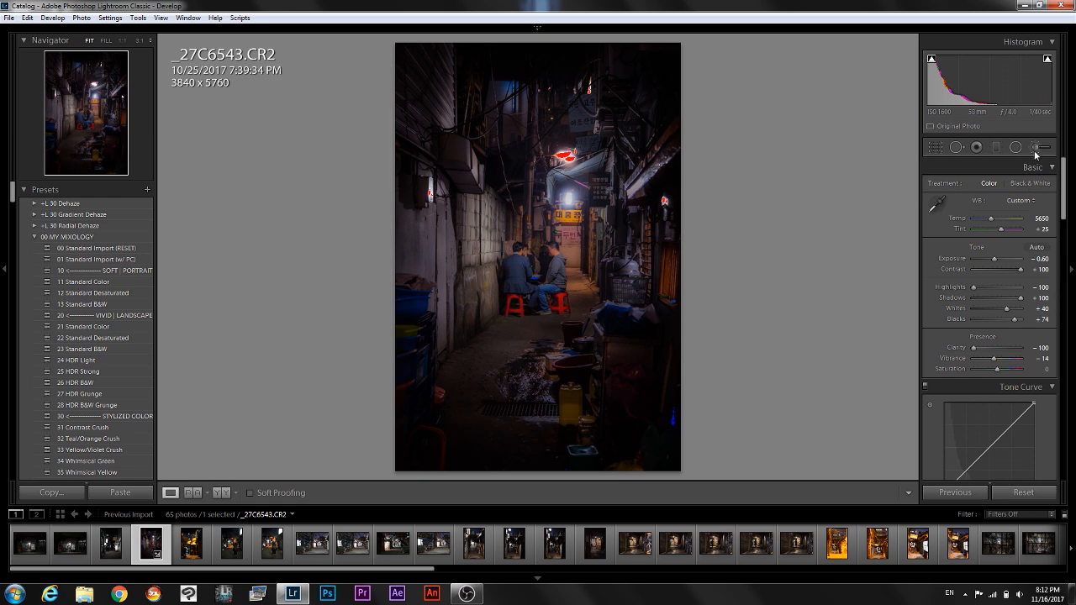
{"action": "left_click", "coordinate": [1038, 147]}
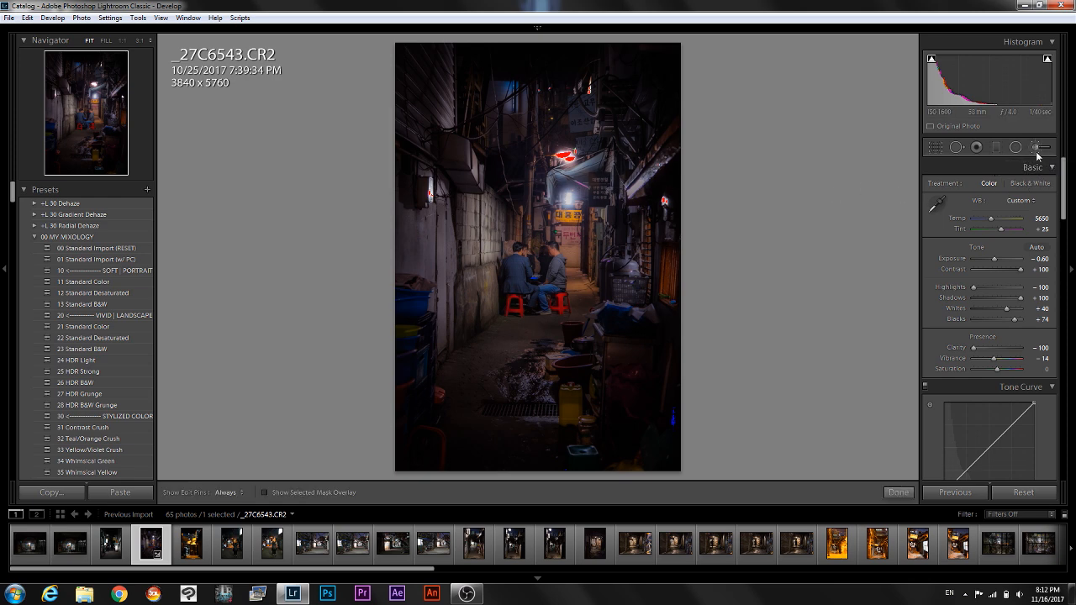
{"action": "left_click", "coordinate": [1039, 147]}
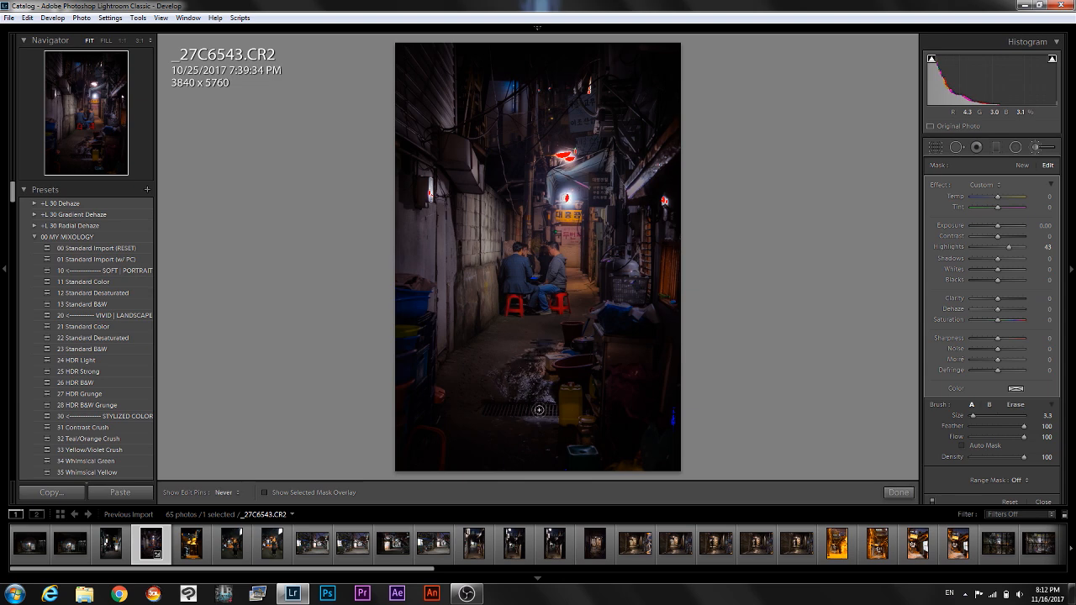
{"action": "left_click_drag", "start_coordinate": [997, 247], "coordinate": [1026, 247]}
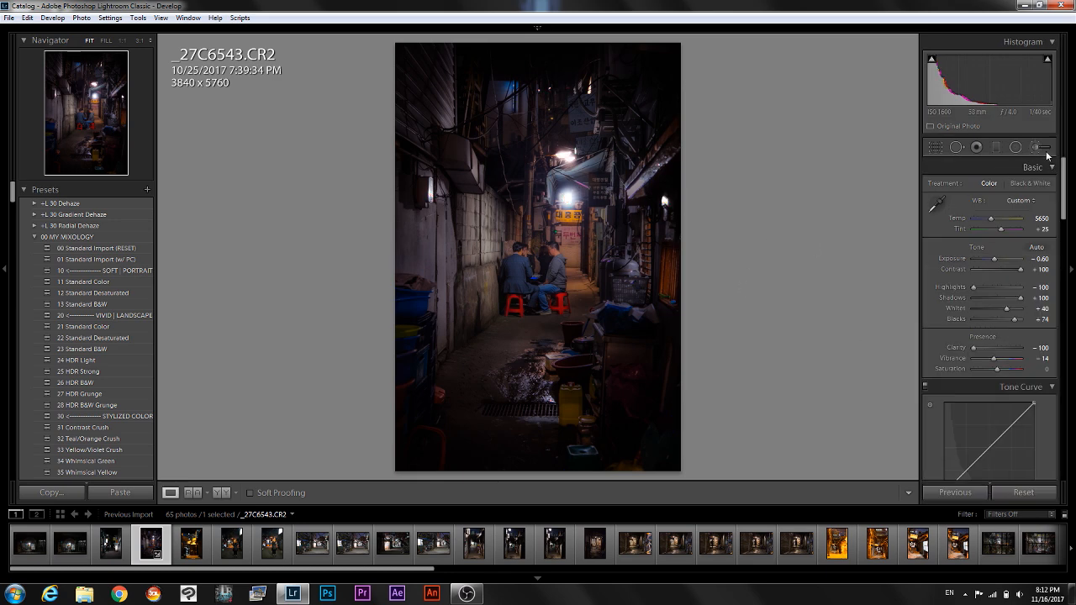
Reduce the brushed highlights boost on the existing pins.
{"action": "left_click", "coordinate": [1042, 147]}
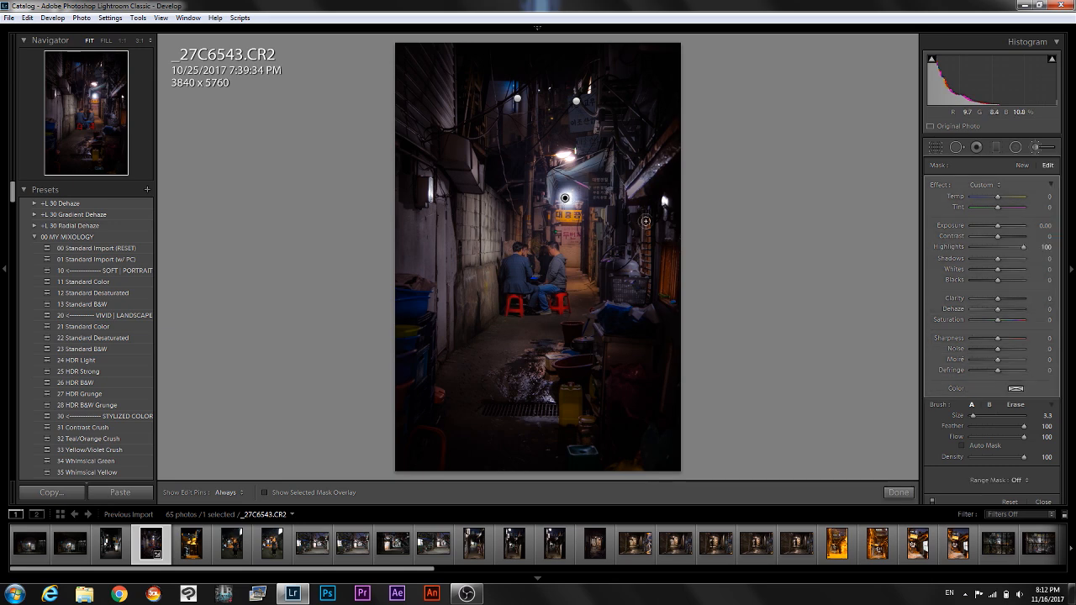
{"action": "left_click_drag", "start_coordinate": [1024, 247], "coordinate": [1009, 247]}
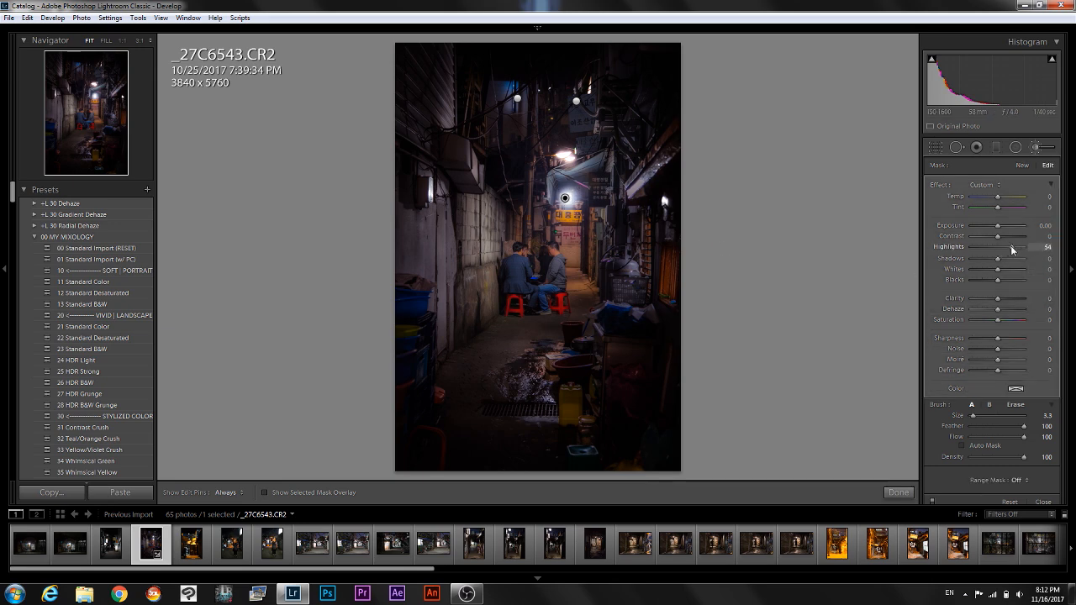
{"action": "left_click_drag", "start_coordinate": [1025, 246], "coordinate": [997, 247]}
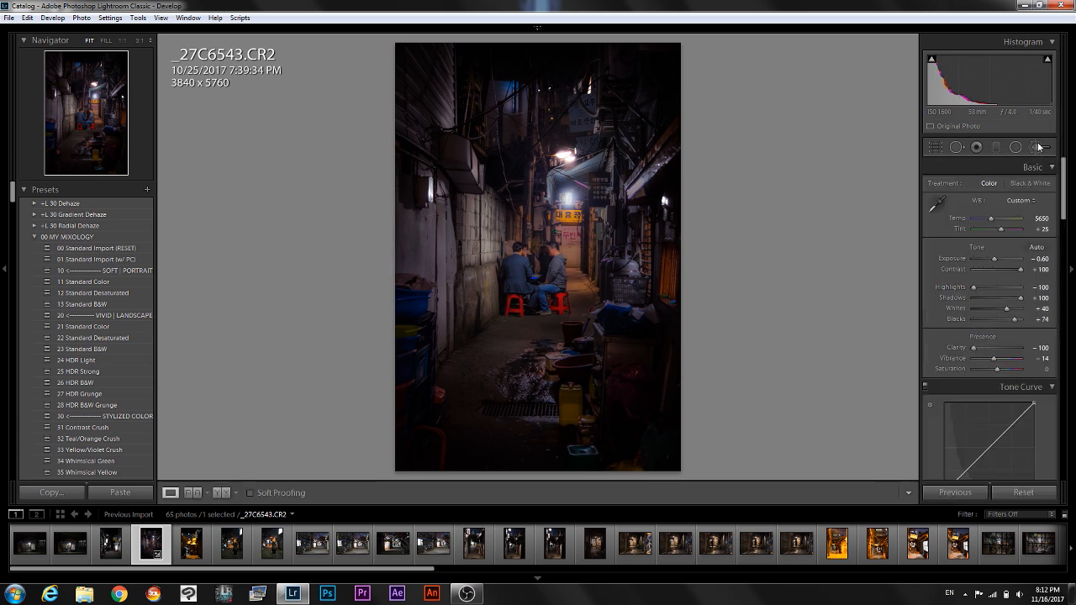
{"action": "left_click", "coordinate": [1045, 147]}
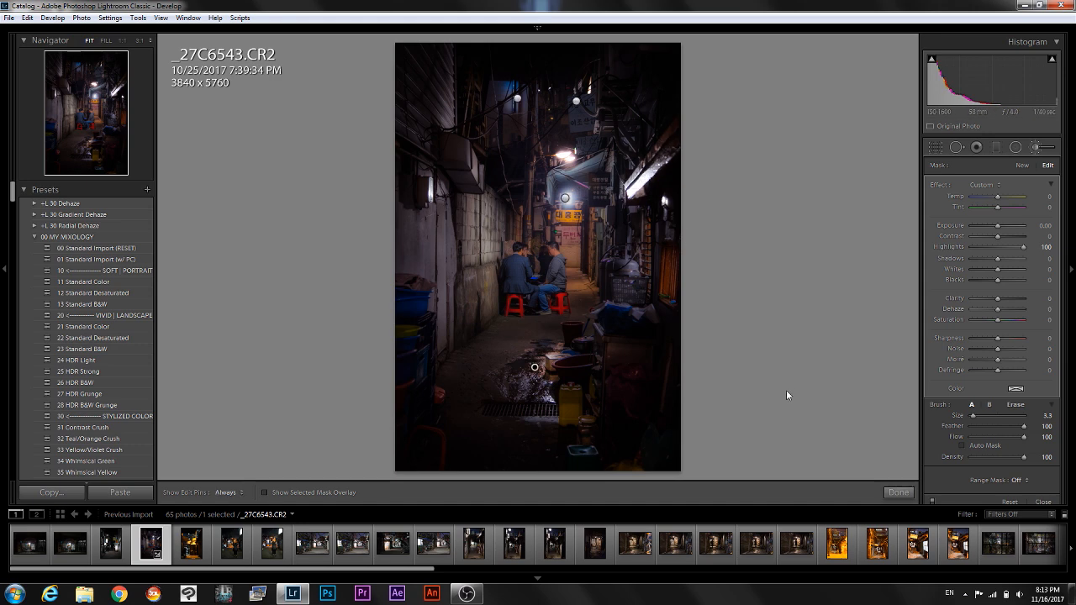
Paint highlight boosts on the puddle and awning lights, highlights about +24.
{"action": "left_click", "coordinate": [899, 492]}
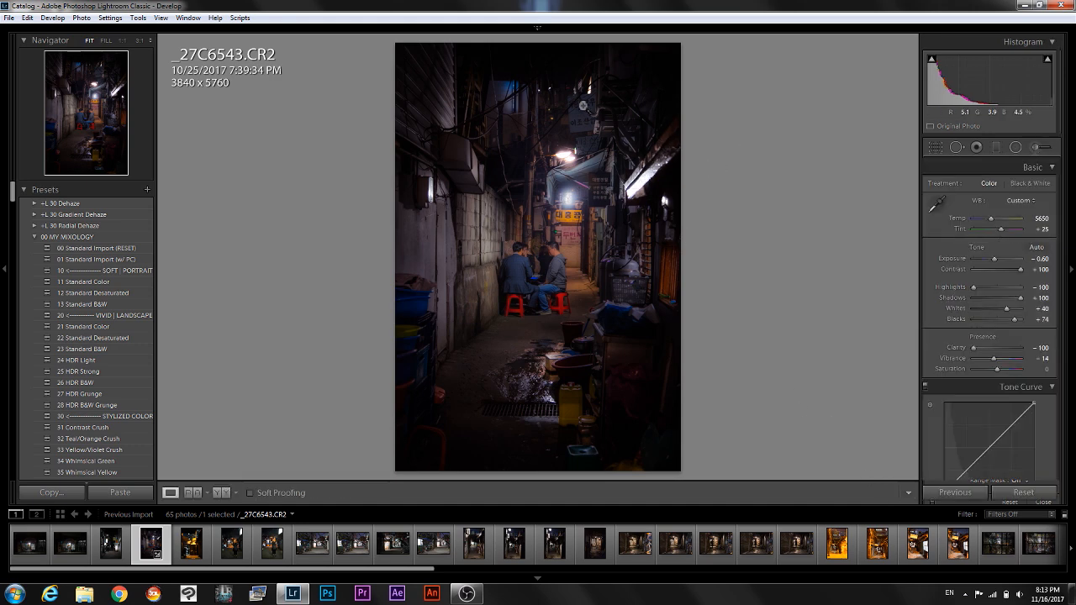
{"action": "left_click", "coordinate": [28, 18]}
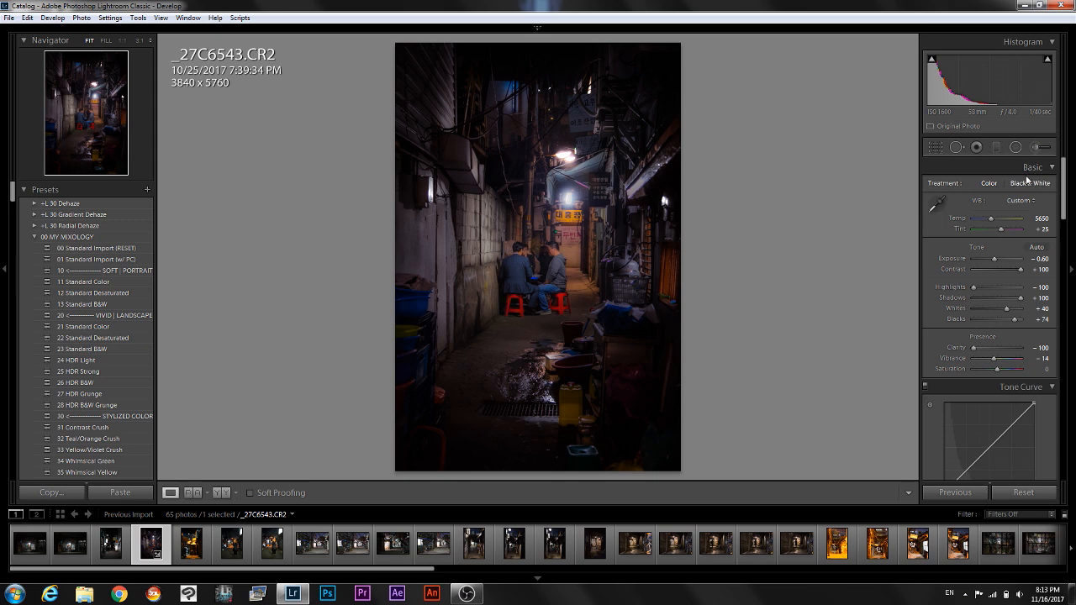
{"action": "left_click", "coordinate": [1040, 147]}
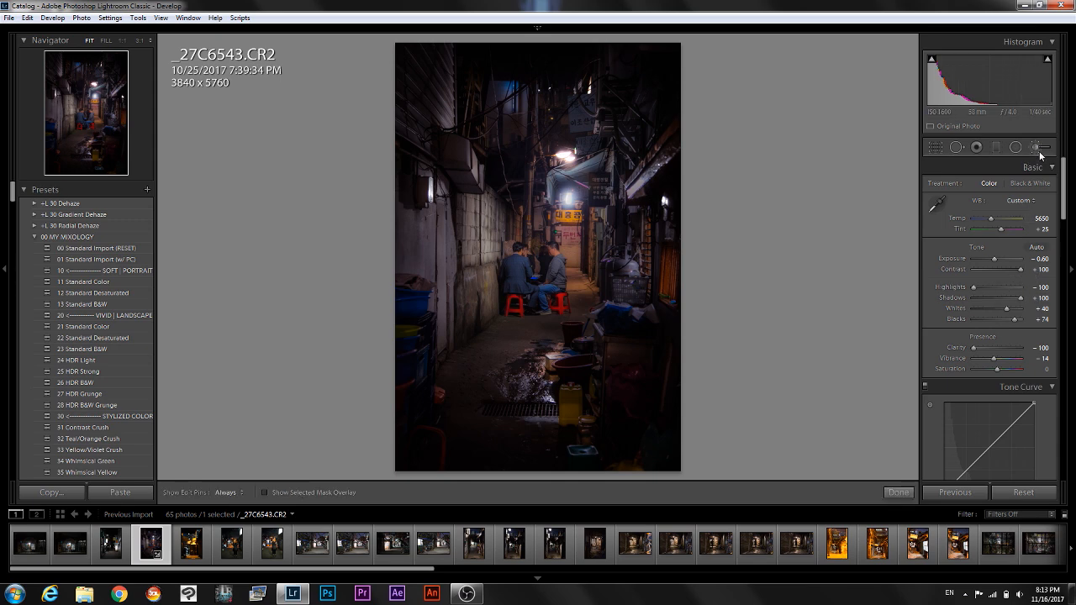
{"action": "left_click", "coordinate": [1037, 147]}
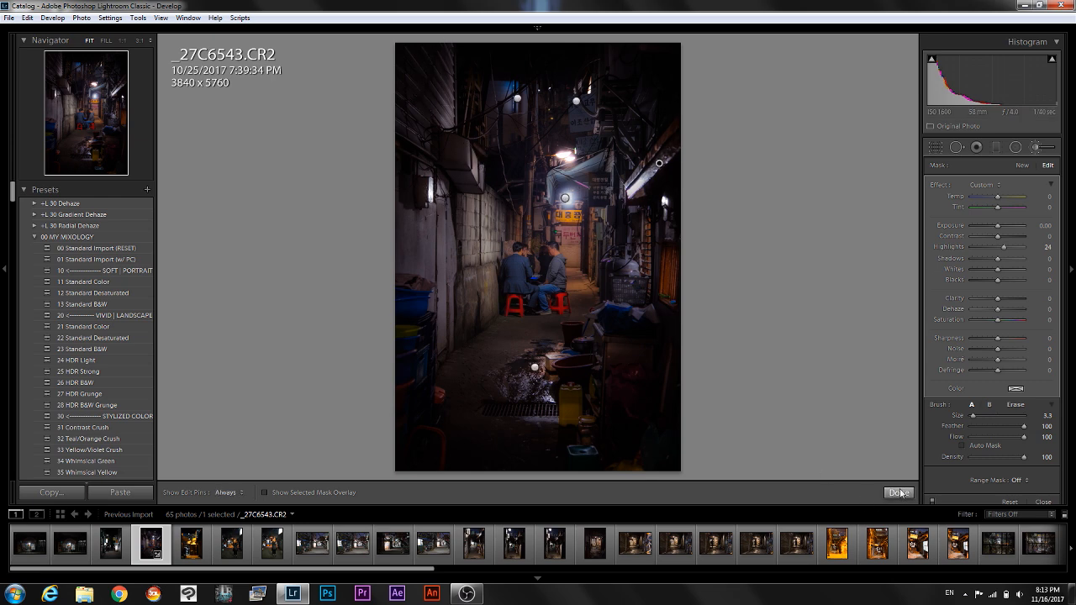
Paint a new brush over the seated men with saturation -15 and close the brush.
{"action": "left_click", "coordinate": [899, 493]}
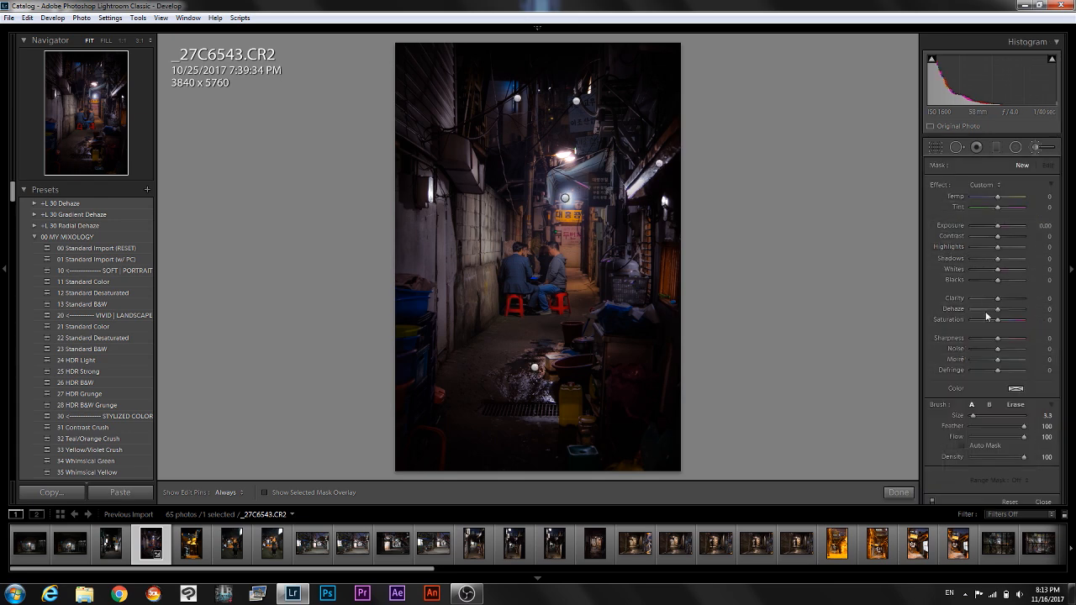
{"action": "left_click_drag", "start_coordinate": [1000, 319], "coordinate": [995, 320]}
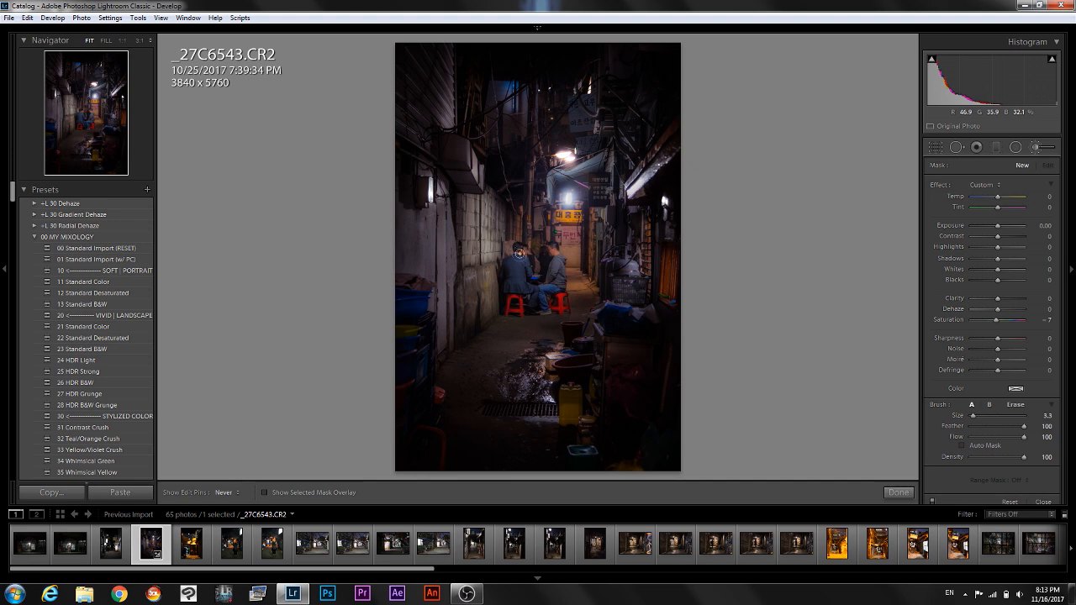
{"action": "left_click_drag", "start_coordinate": [1005, 320], "coordinate": [984, 320]}
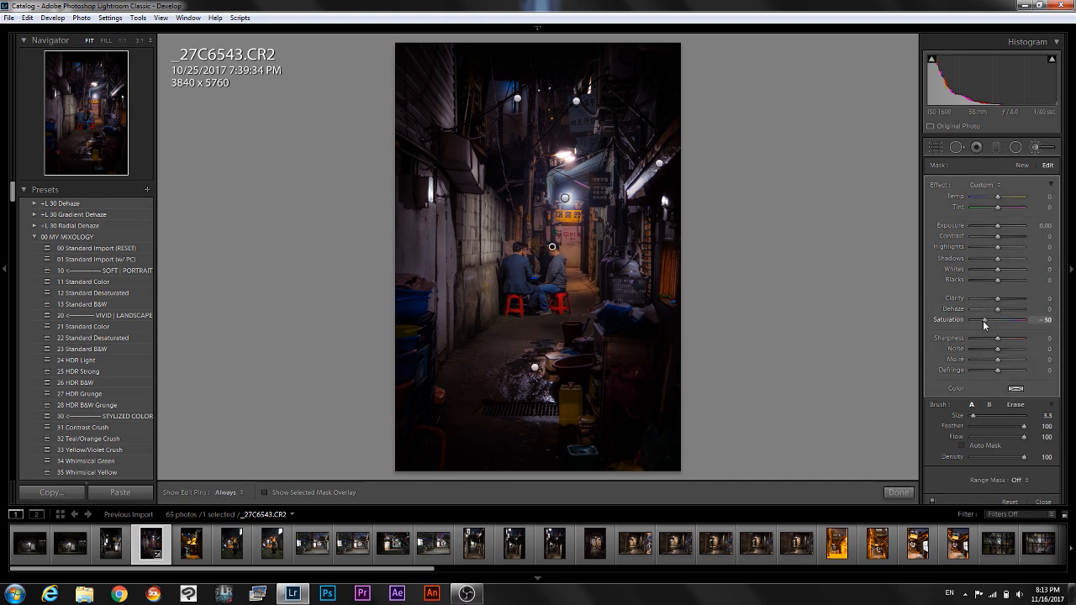
{"action": "left_click_drag", "start_coordinate": [983, 320], "coordinate": [1009, 320]}
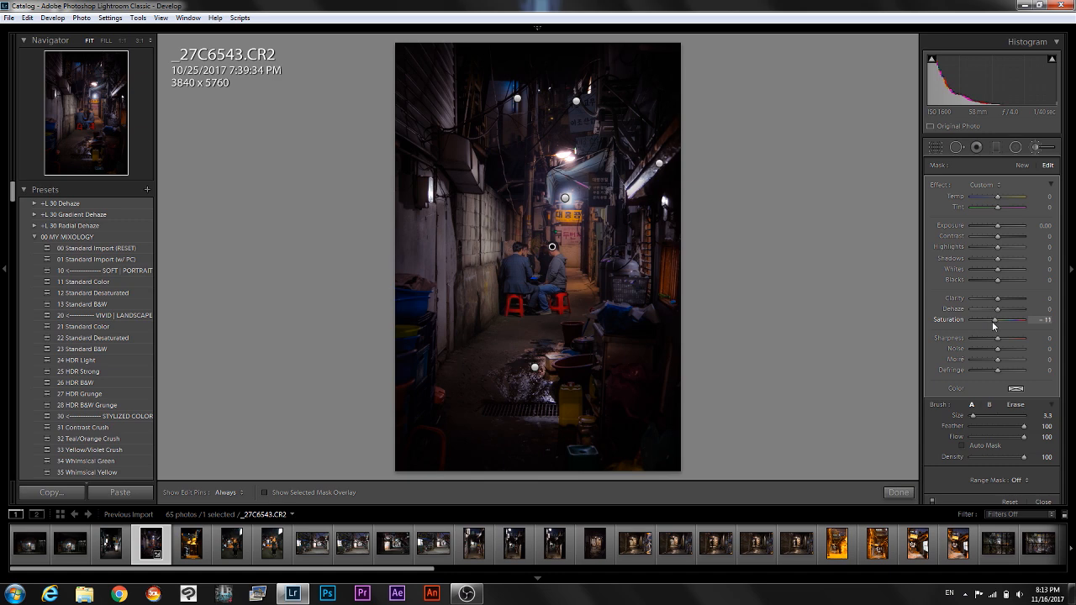
{"action": "left_click_drag", "start_coordinate": [1017, 321], "coordinate": [992, 321]}
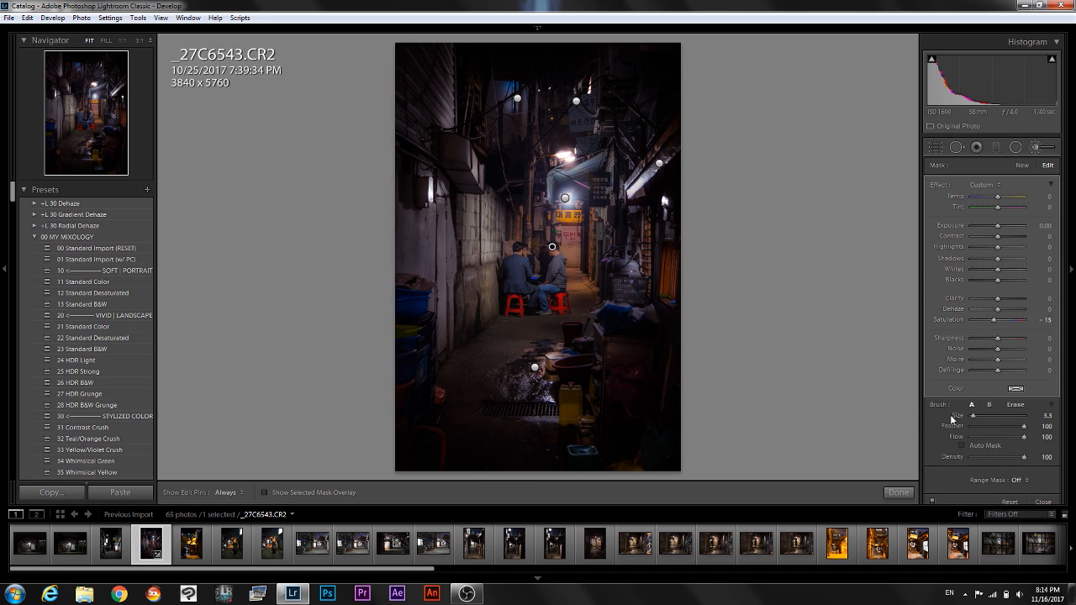
{"action": "left_click", "coordinate": [898, 492]}
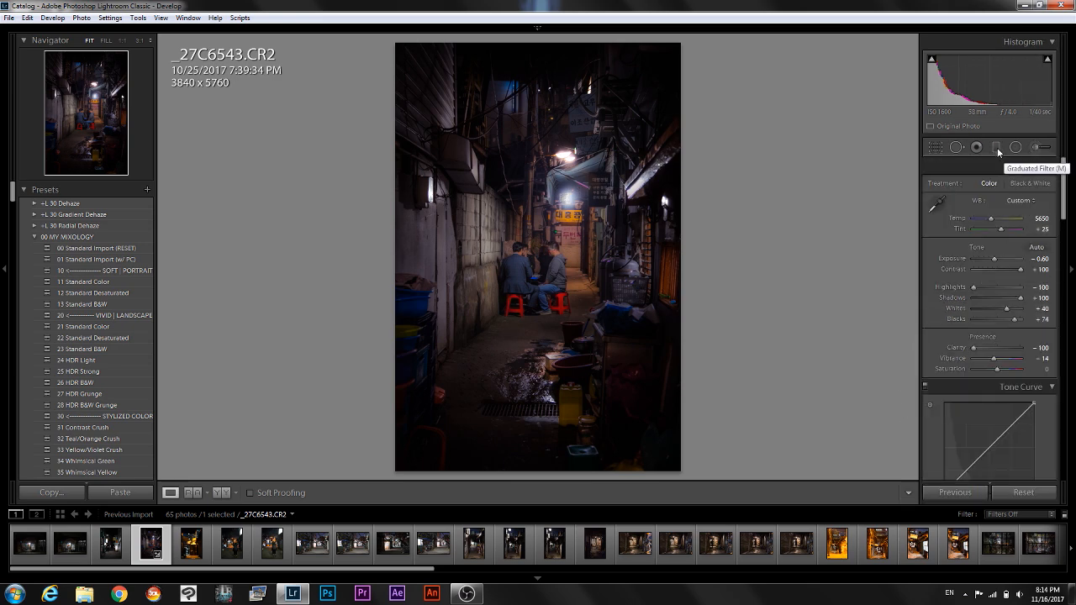
Add a graduated filter over the top with Exposure 0.78, Contrast 41 and Saturation -7, then close it.
{"action": "left_click", "coordinate": [996, 148]}
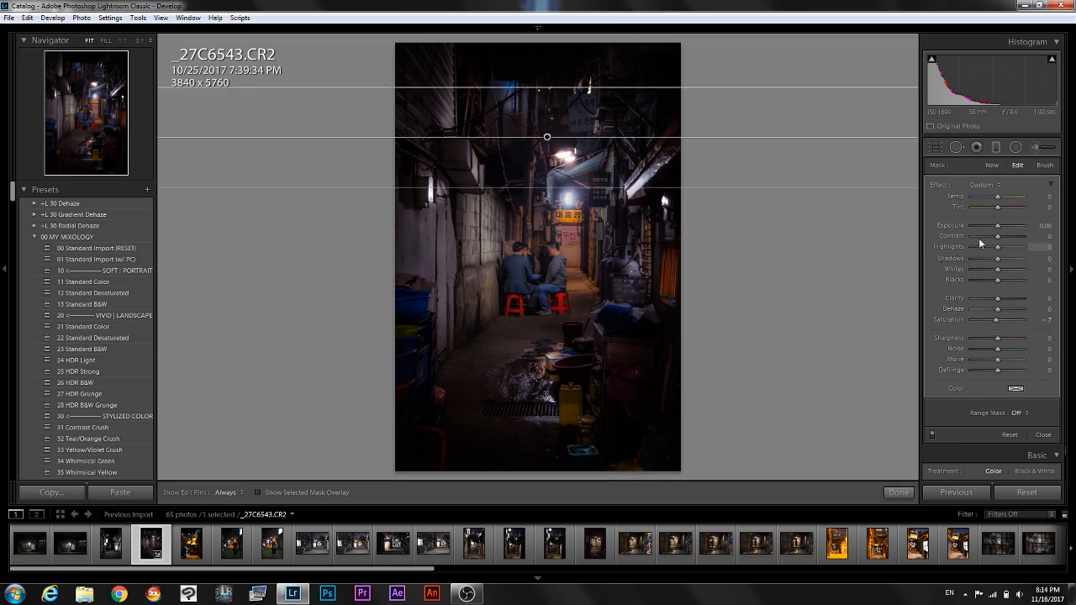
{"action": "left_click_drag", "start_coordinate": [998, 226], "coordinate": [1017, 225]}
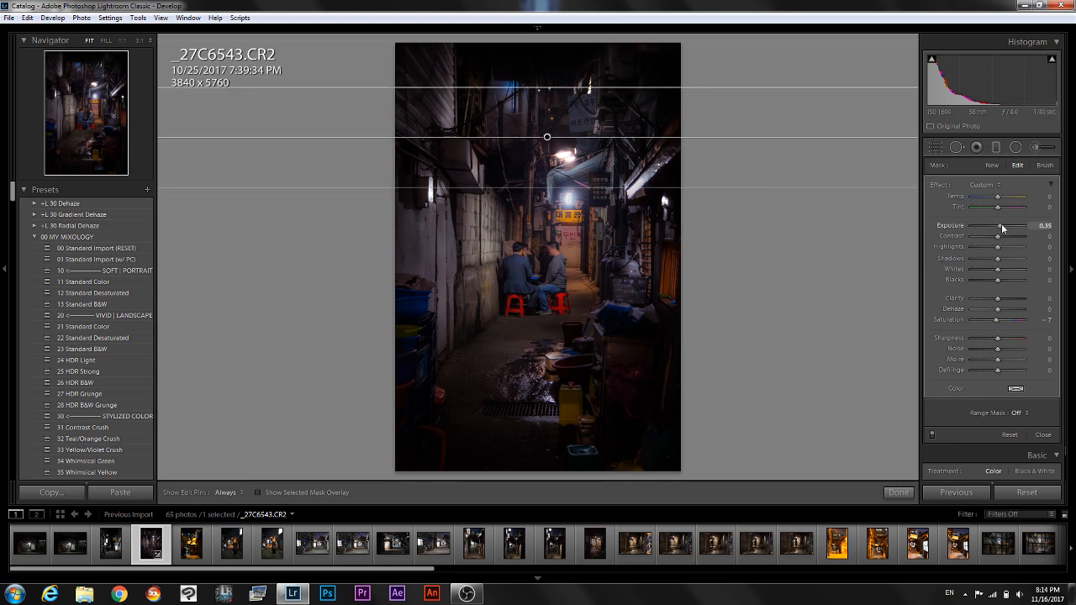
{"action": "left_click_drag", "start_coordinate": [1000, 226], "coordinate": [1006, 226]}
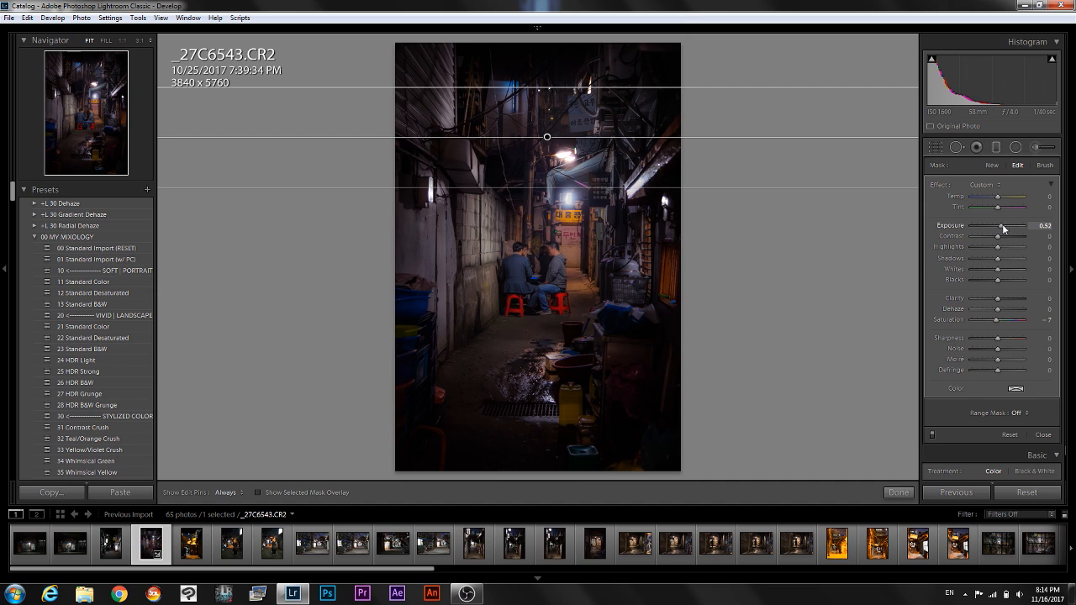
{"action": "left_click_drag", "start_coordinate": [1000, 225], "coordinate": [1005, 226]}
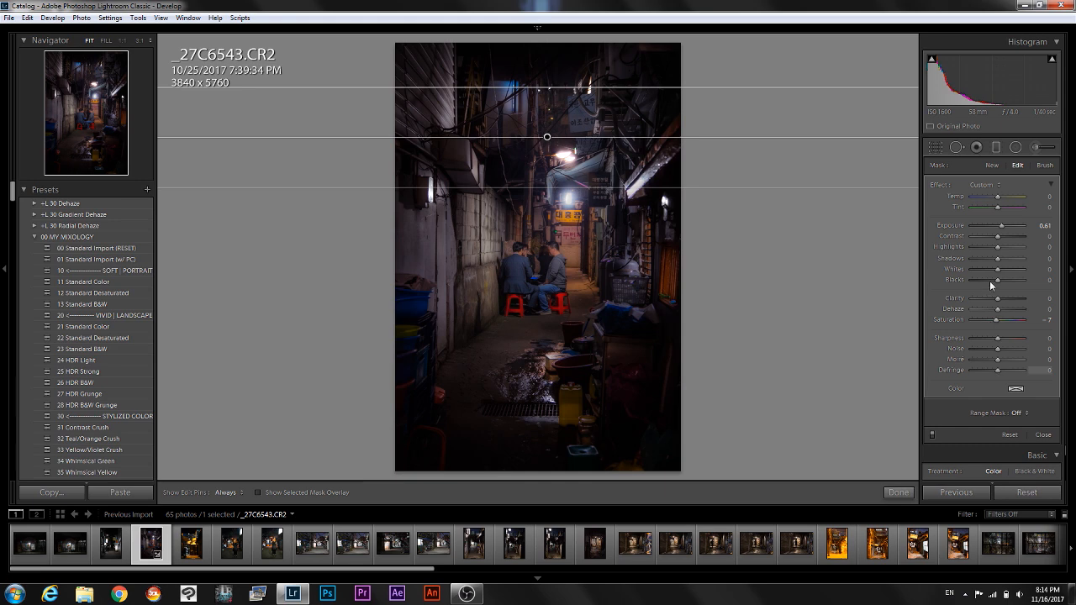
{"action": "left_click_drag", "start_coordinate": [1013, 237], "coordinate": [1034, 237]}
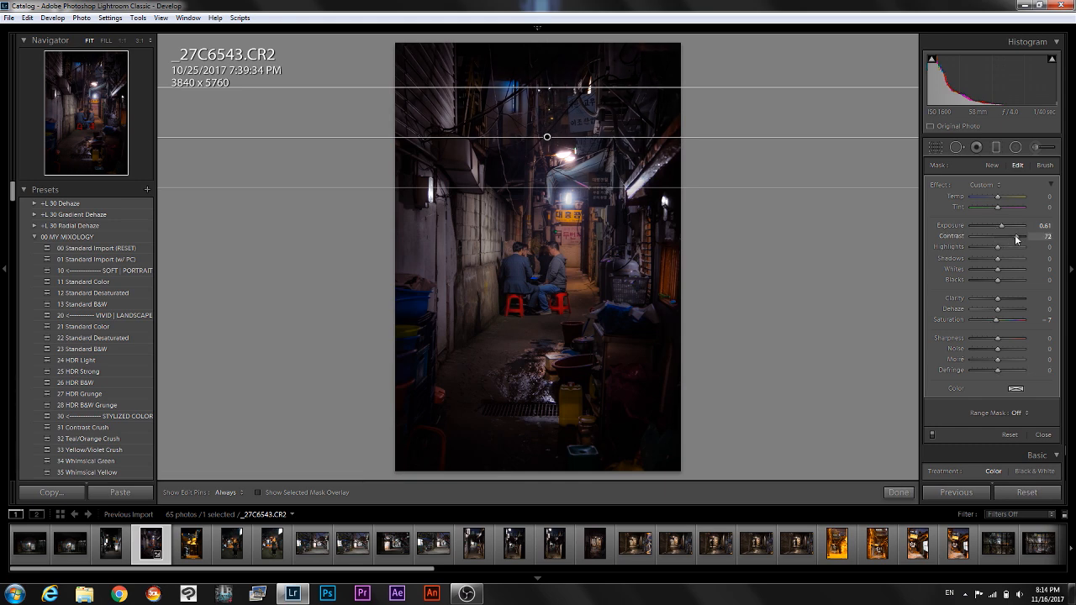
{"action": "left_click_drag", "start_coordinate": [1002, 237], "coordinate": [990, 237]}
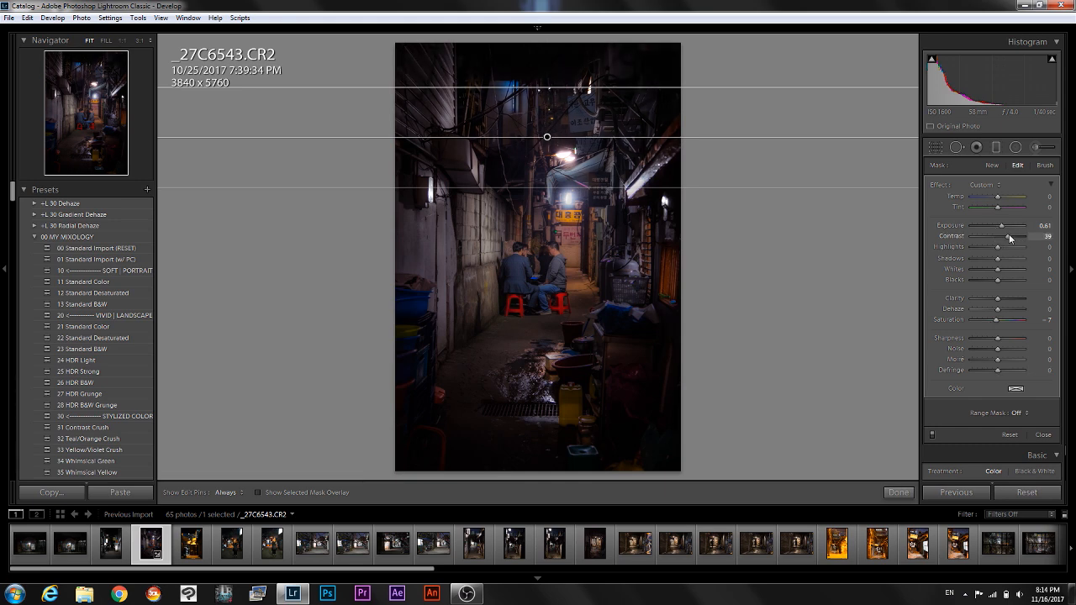
{"action": "left_click_drag", "start_coordinate": [1003, 225], "coordinate": [1007, 225]}
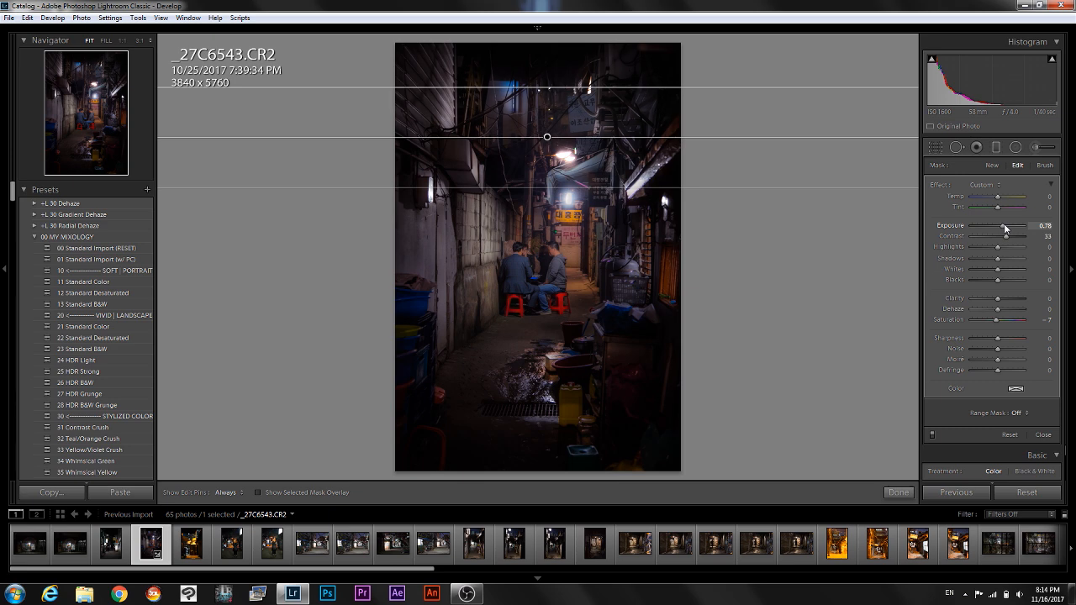
{"action": "left_click_drag", "start_coordinate": [1007, 235], "coordinate": [1009, 236]}
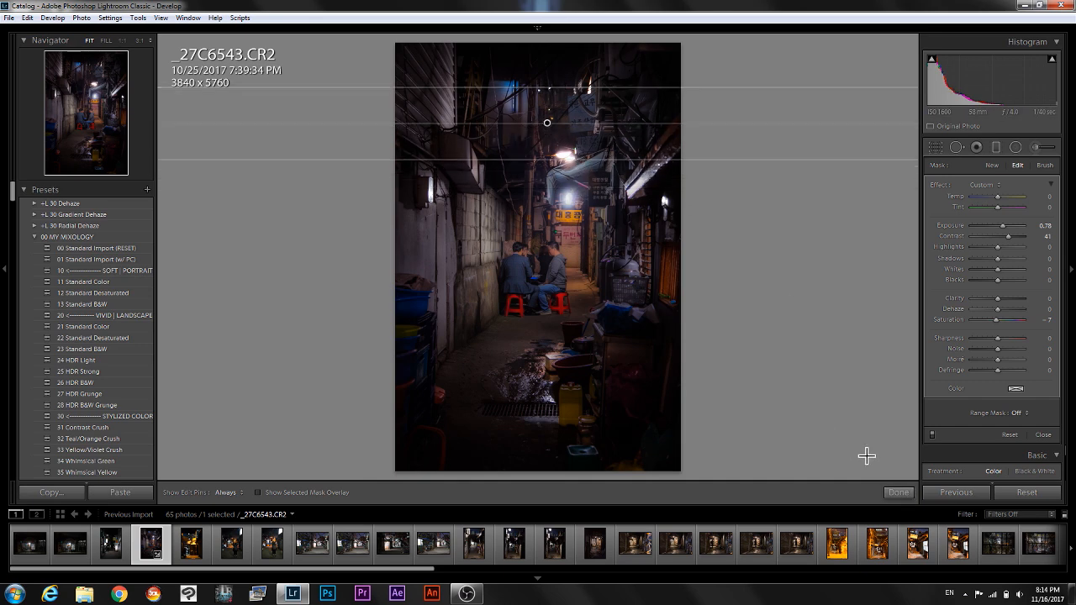
{"action": "left_click", "coordinate": [898, 493]}
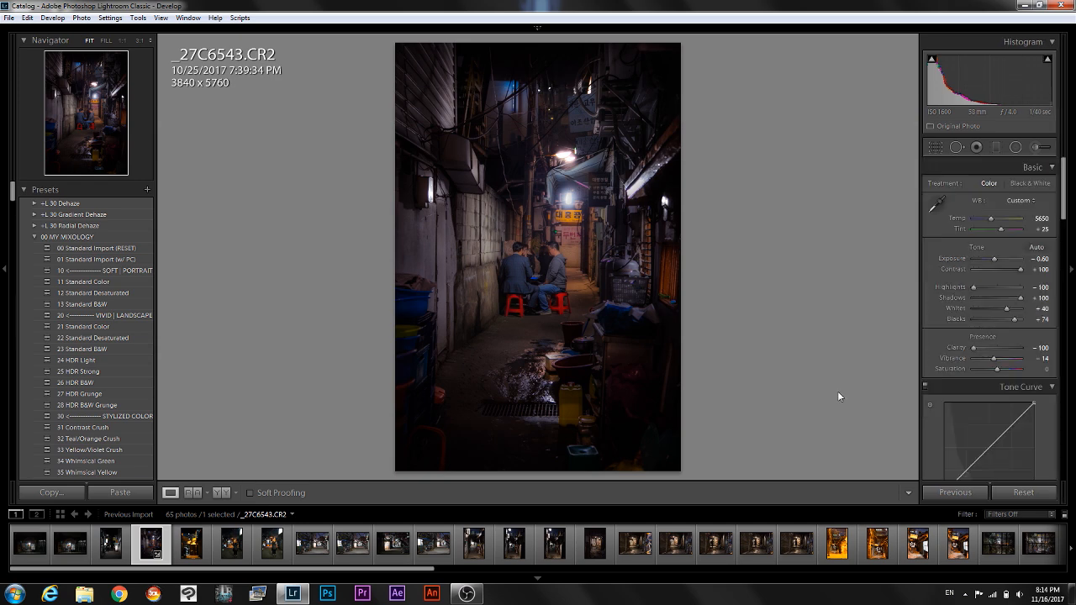